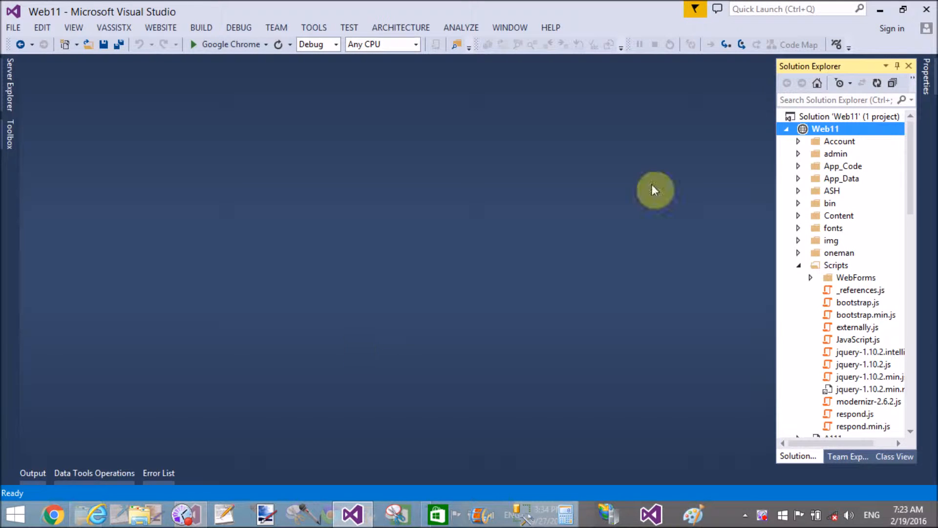
Step: Add a Web Form named Default22.aspx to the Web11 website through Add New Item
{"action": "left_click", "coordinate": [825, 128]}
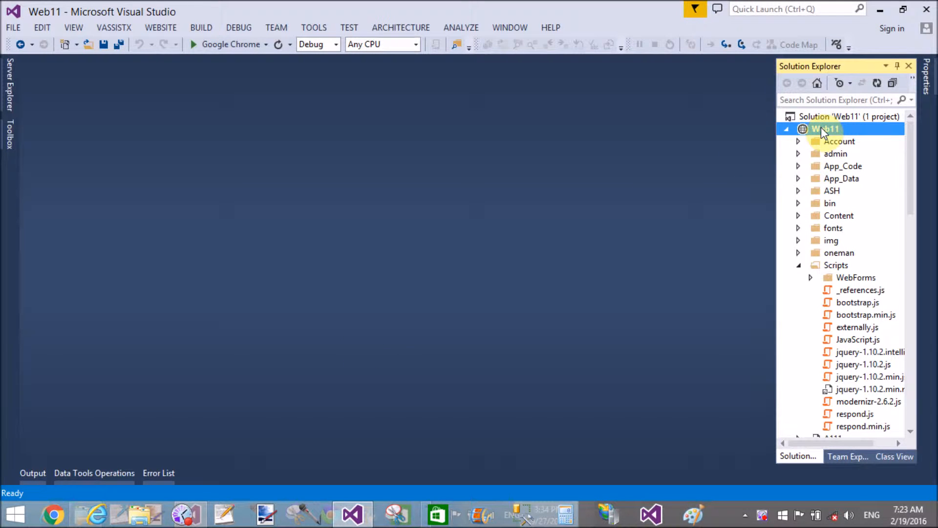
{"action": "right_click", "coordinate": [826, 128]}
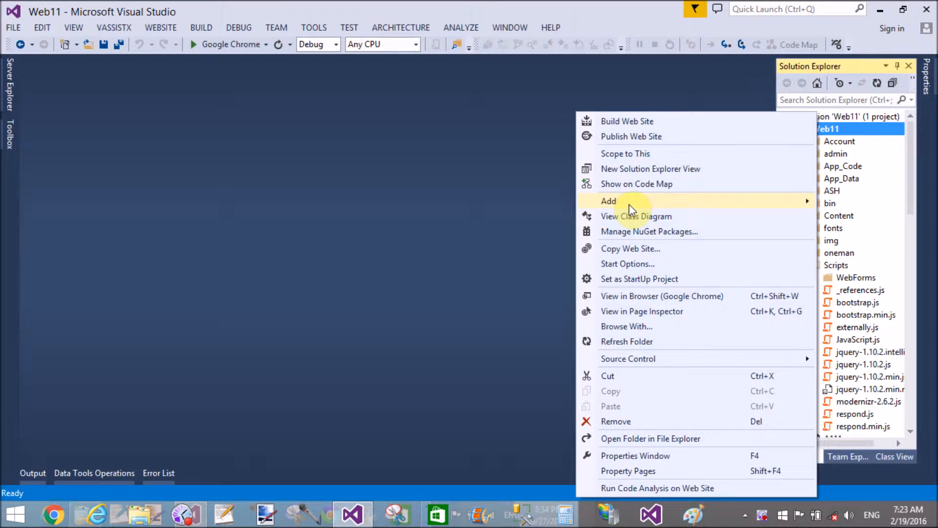
{"action": "mouse_move", "coordinate": [609, 200]}
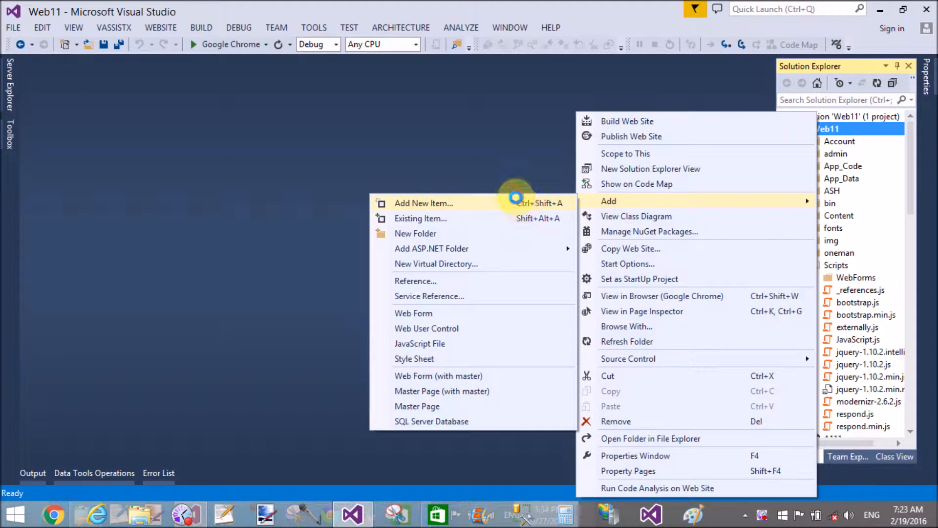
{"action": "left_click", "coordinate": [423, 202]}
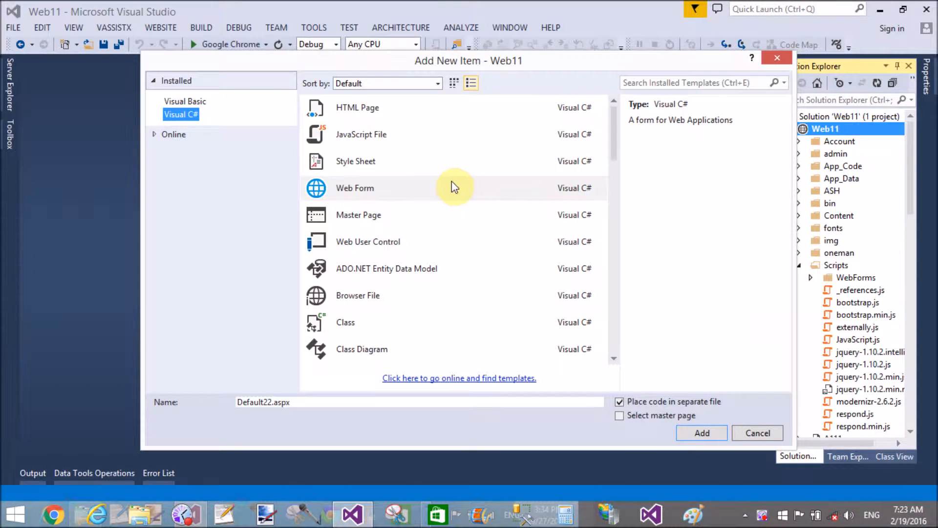
{"action": "left_click", "coordinate": [355, 188]}
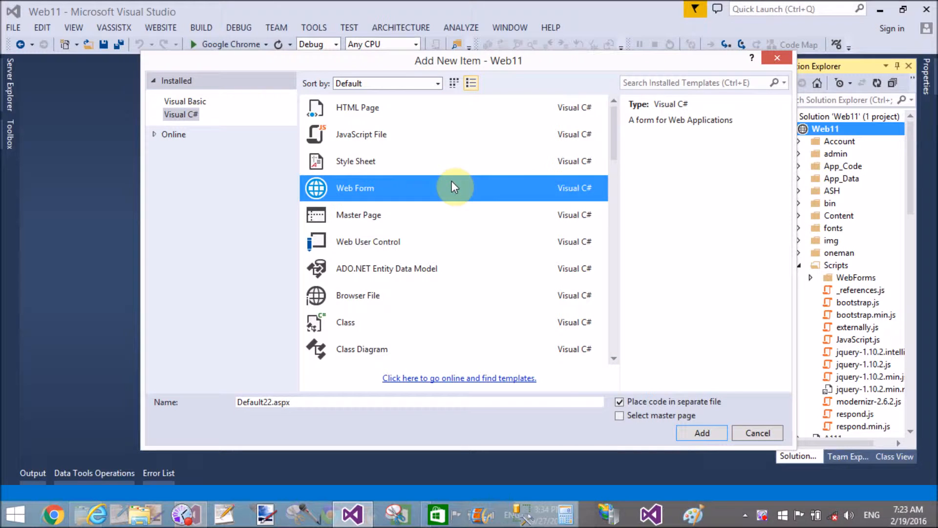
{"action": "left_click", "coordinate": [701, 433]}
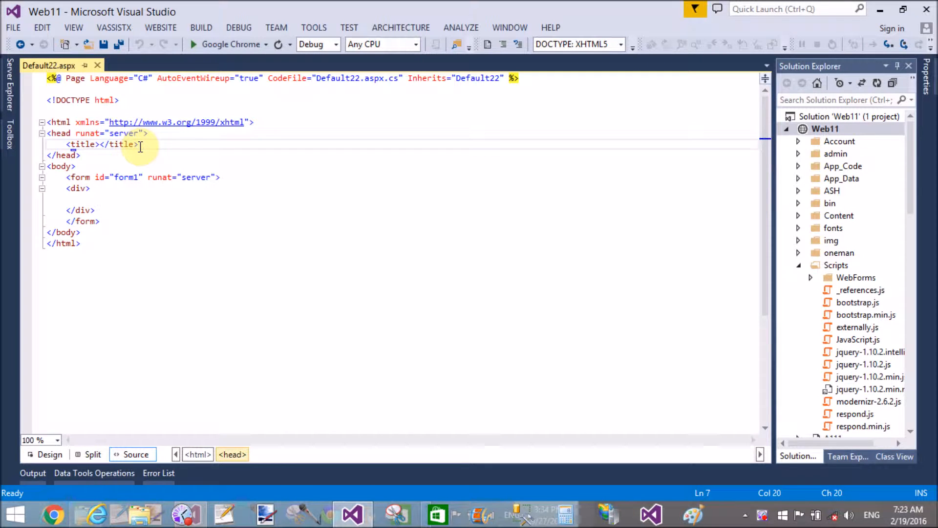
Step: Reference jquery-1.10.2.js in the Default22.aspx head, with an empty script block after it
{"action": "key", "text": "enter"}
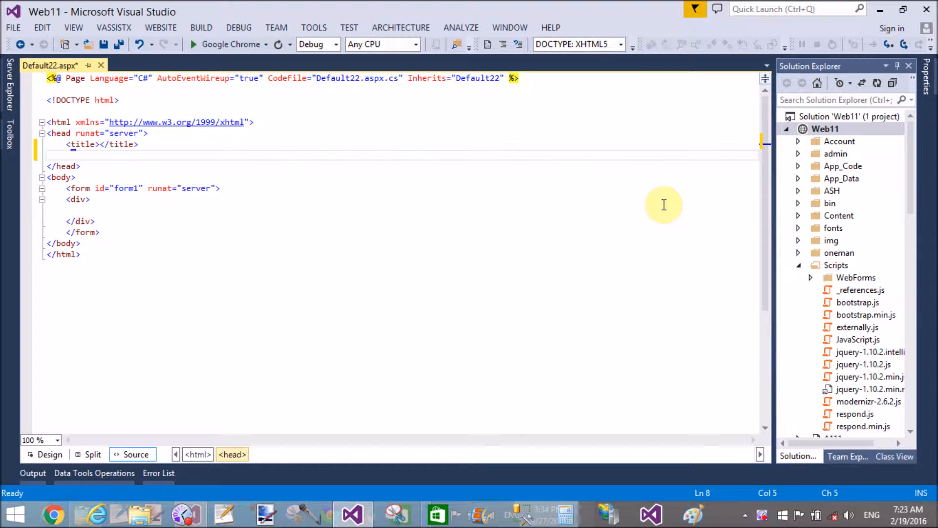
{"action": "mouse_move", "coordinate": [862, 363]}
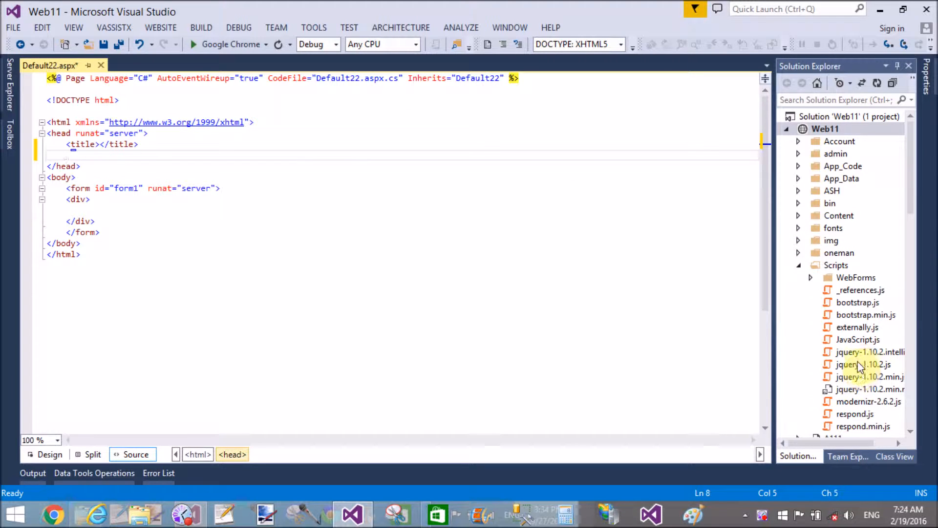
{"action": "left_click", "coordinate": [864, 364]}
{"action": "type", "text": "<script>"}
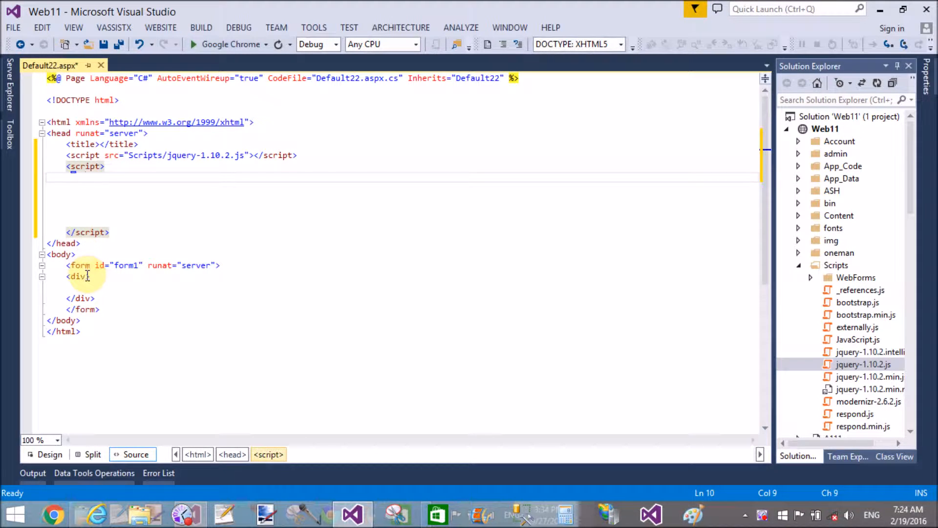
Step: Give the div the style height:50px;width:50px
{"action": "type", "text": "style=\""}
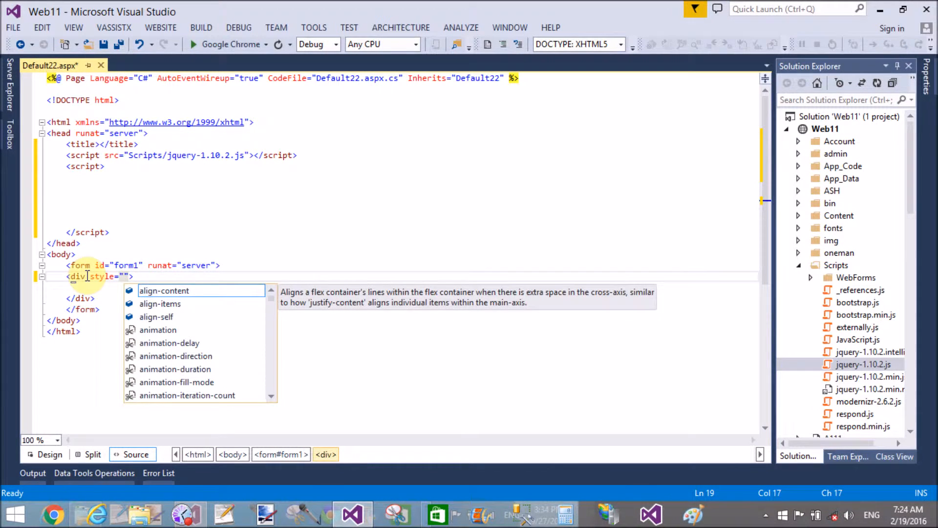
{"action": "type", "text": "height:"}
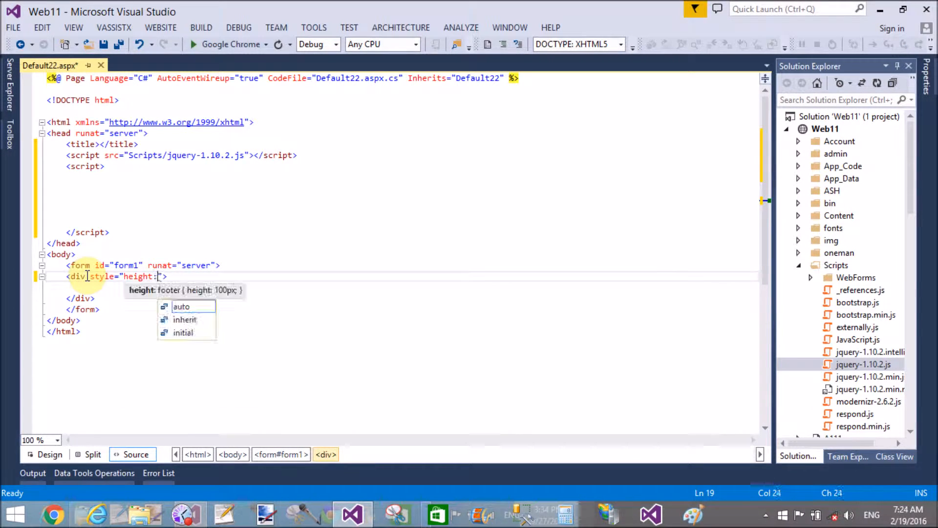
{"action": "type", "text": "50px;"}
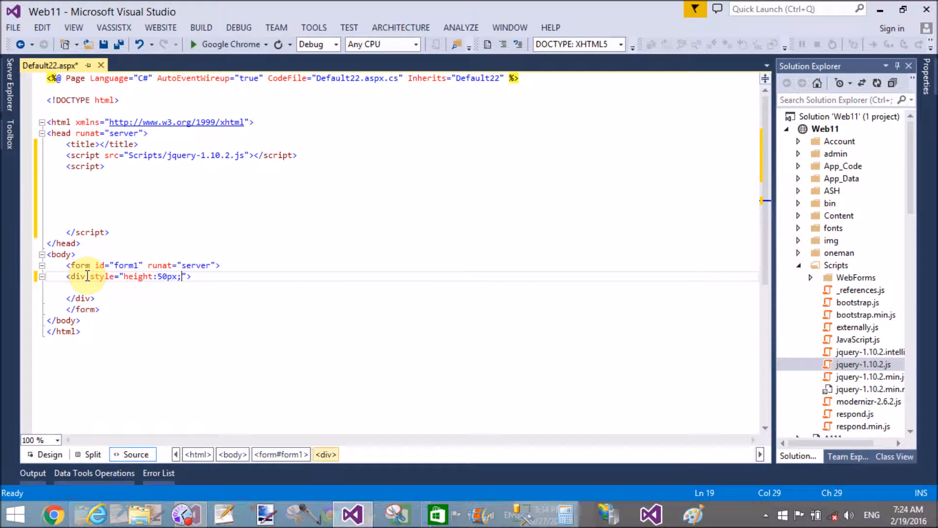
{"action": "type", "text": "width"}
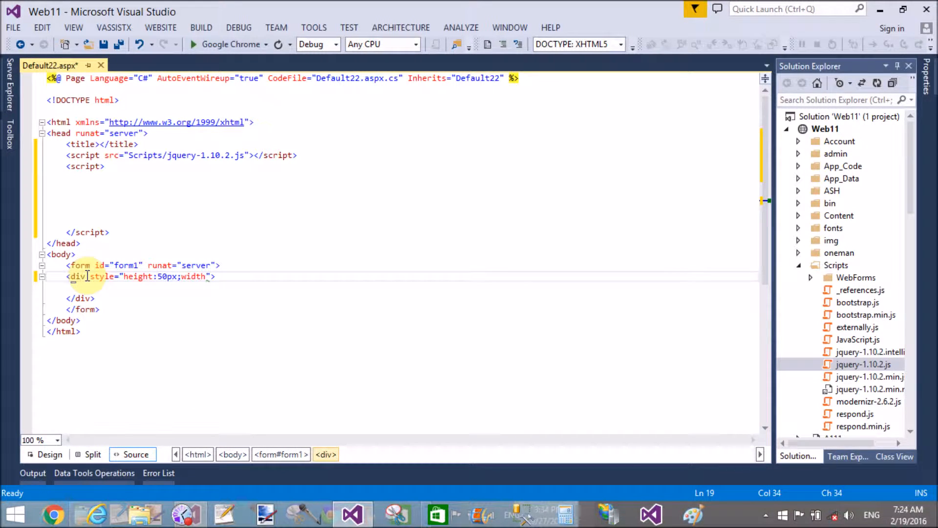
{"action": "type", "text": ":"}
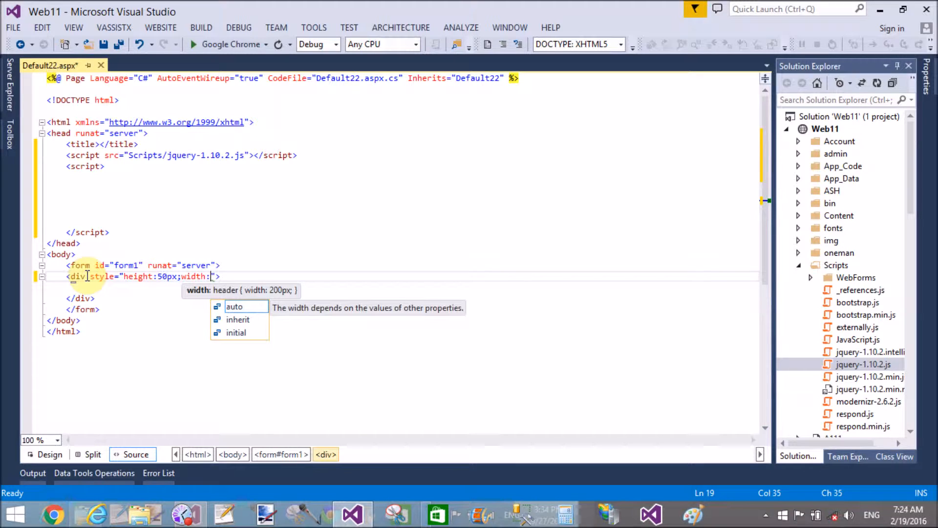
{"action": "type", "text": "50px"}
{"action": "left_click", "coordinate": [411, 287]}
{"action": "type", "text": "H"}
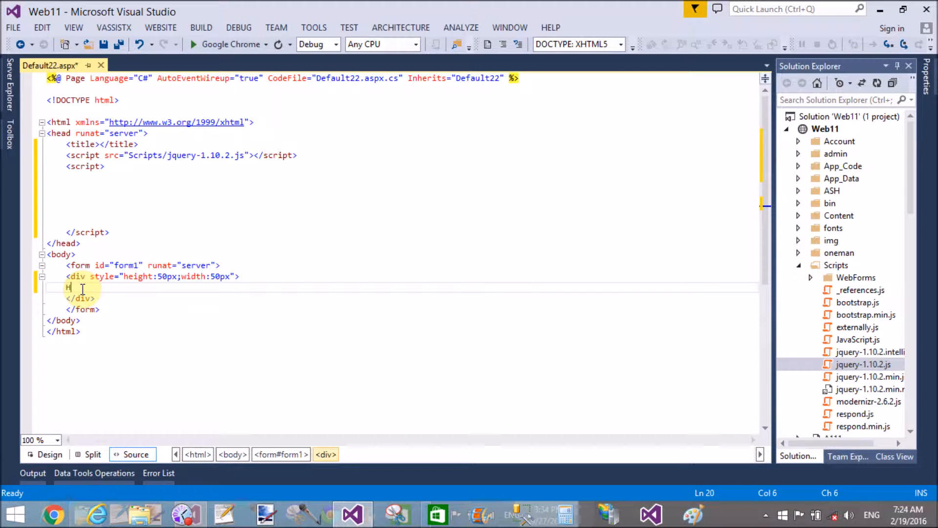
Step: Put 'Hello World !' in the div and check it in Design view
{"action": "type", "text": "ello W"}
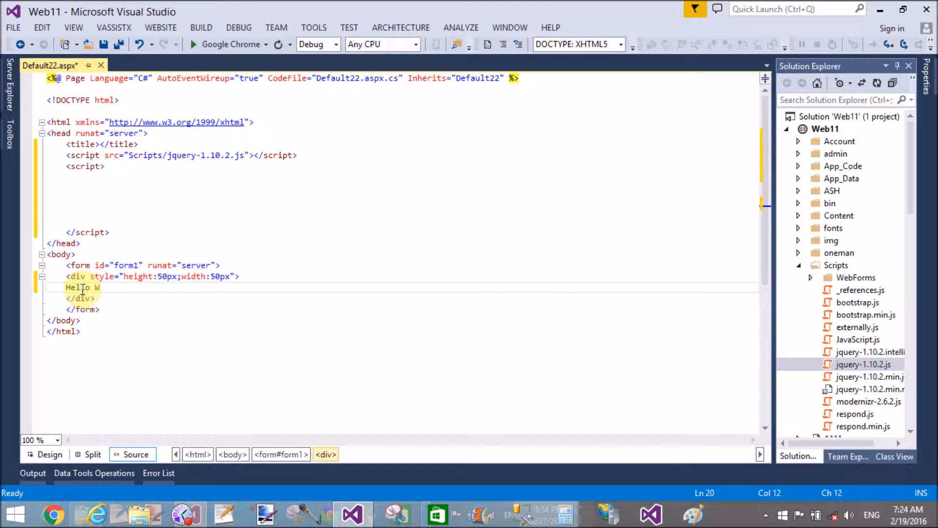
{"action": "type", "text": "orld"}
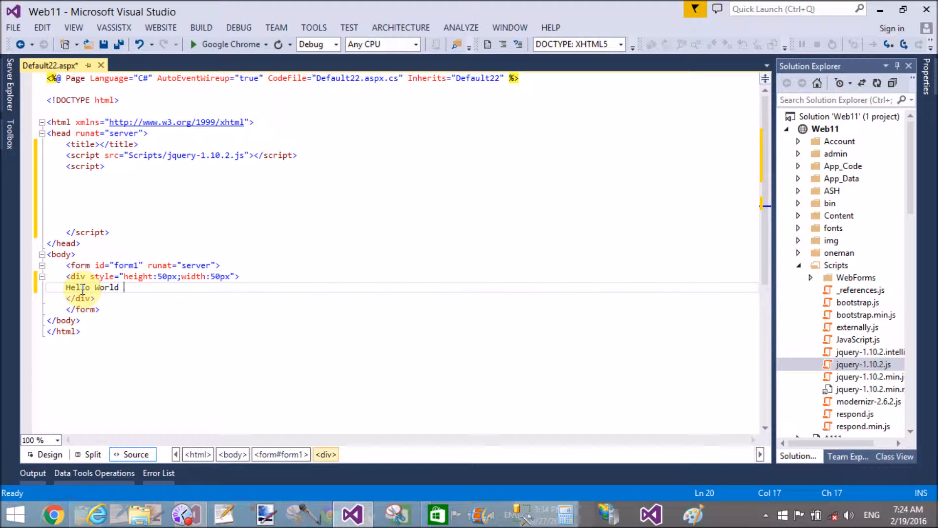
{"action": "type", "text": "!"}
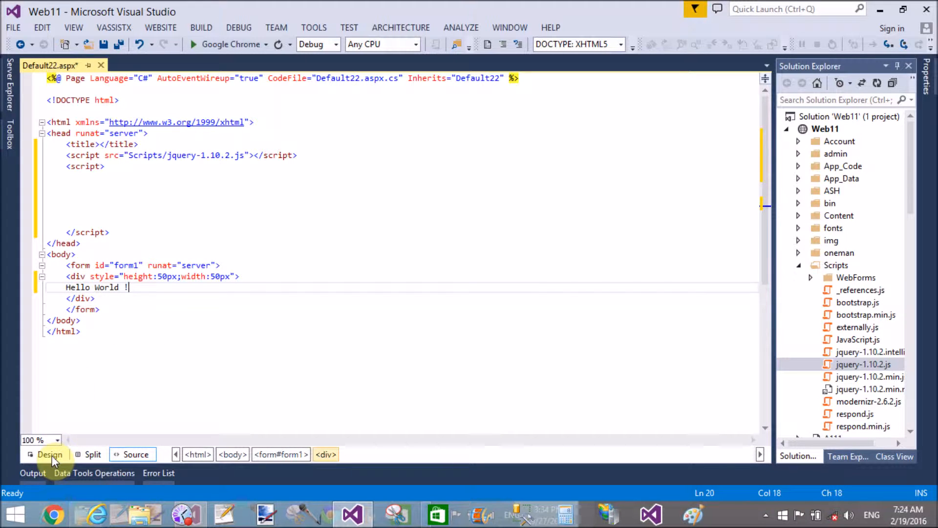
{"action": "left_click", "coordinate": [50, 454]}
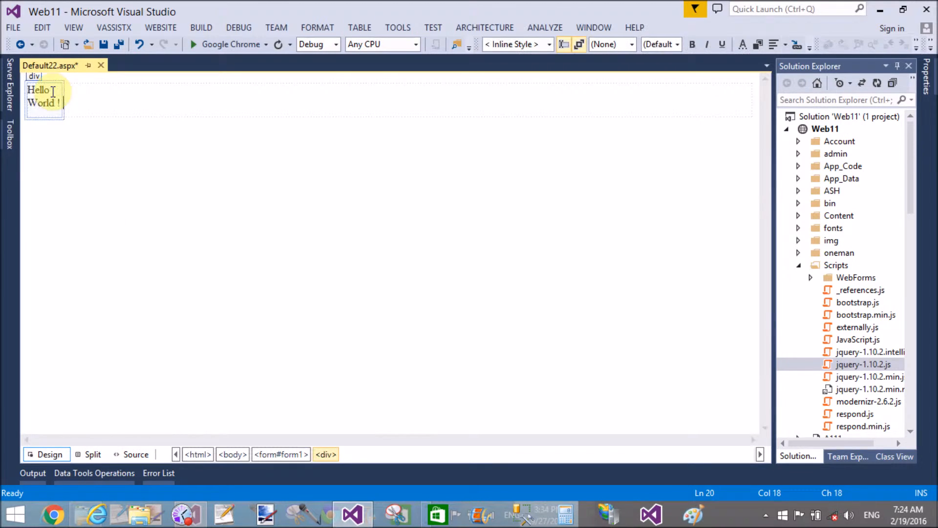
{"action": "left_click", "coordinate": [135, 454]}
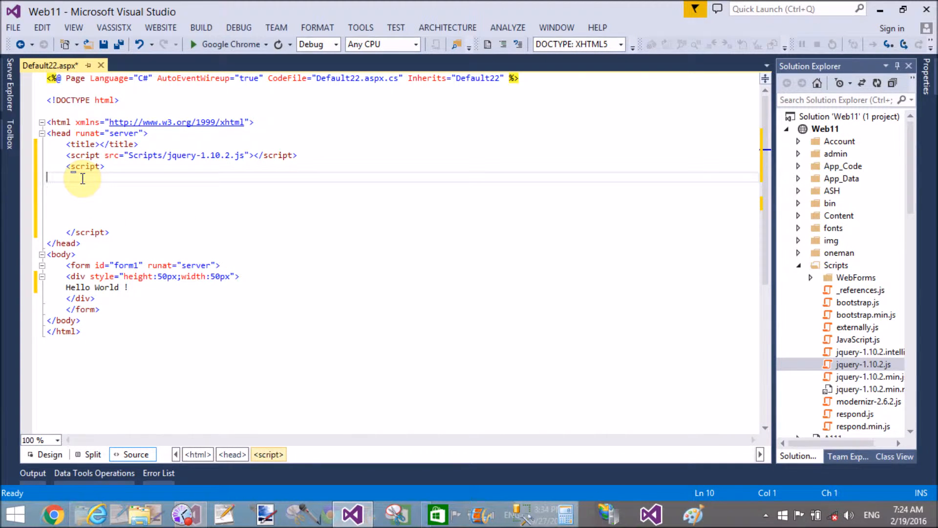
Step: Write an empty $(document).ready(function() { }) handler inside the script tag
{"action": "type", "text": "$"}
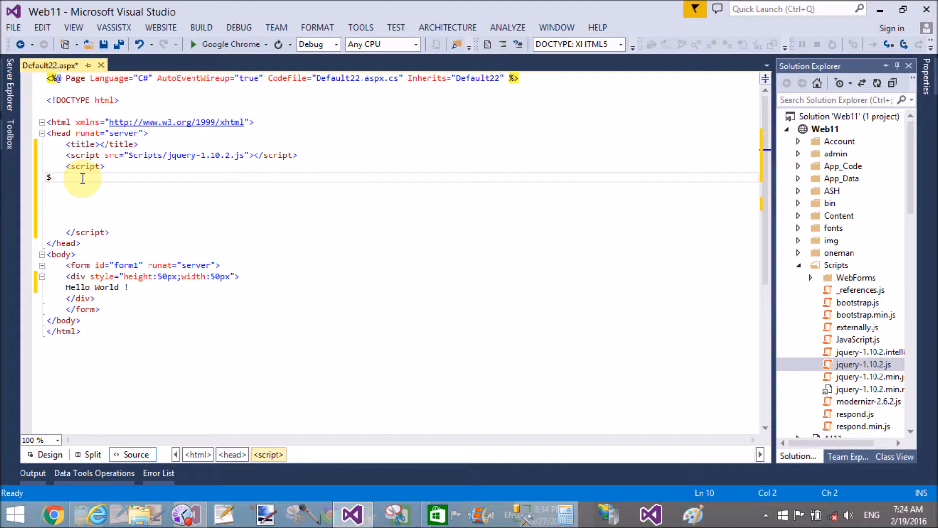
{"action": "type", "text": "$"}
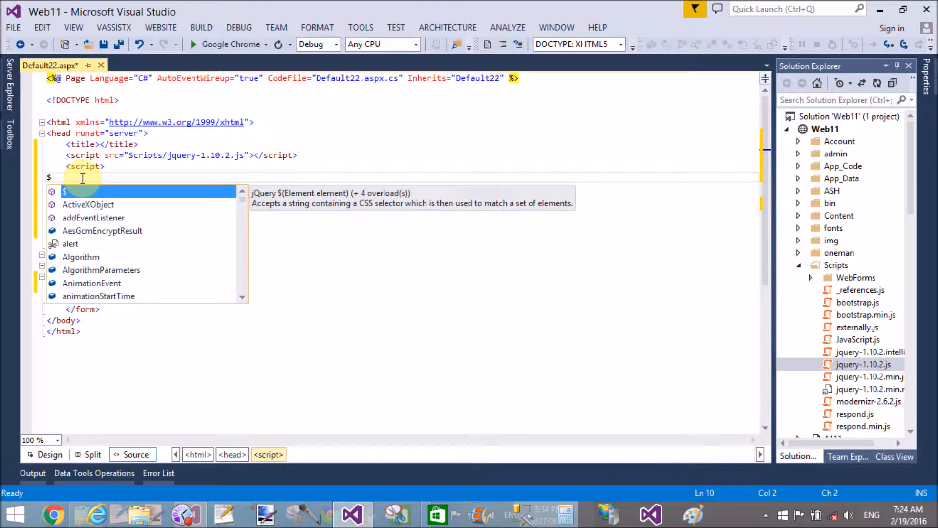
{"action": "type", "text": "("}
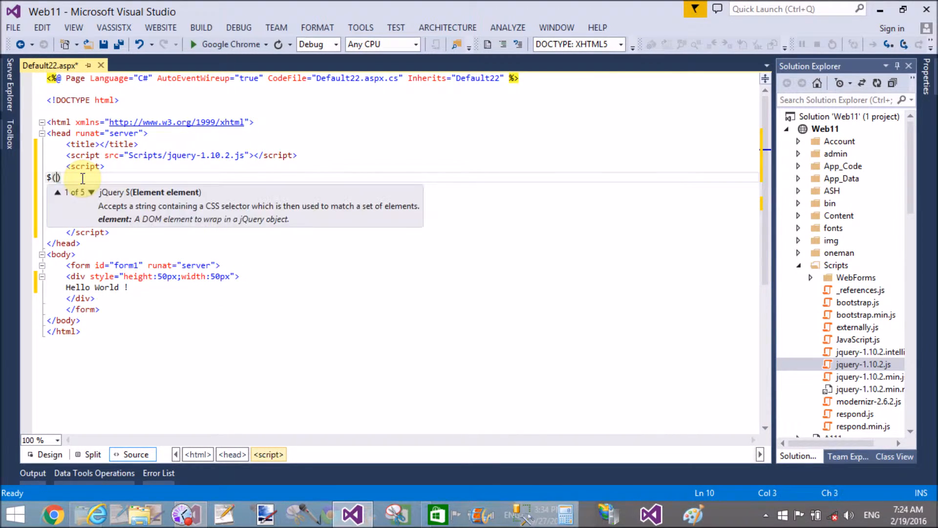
{"action": "type", "text": "docu"}
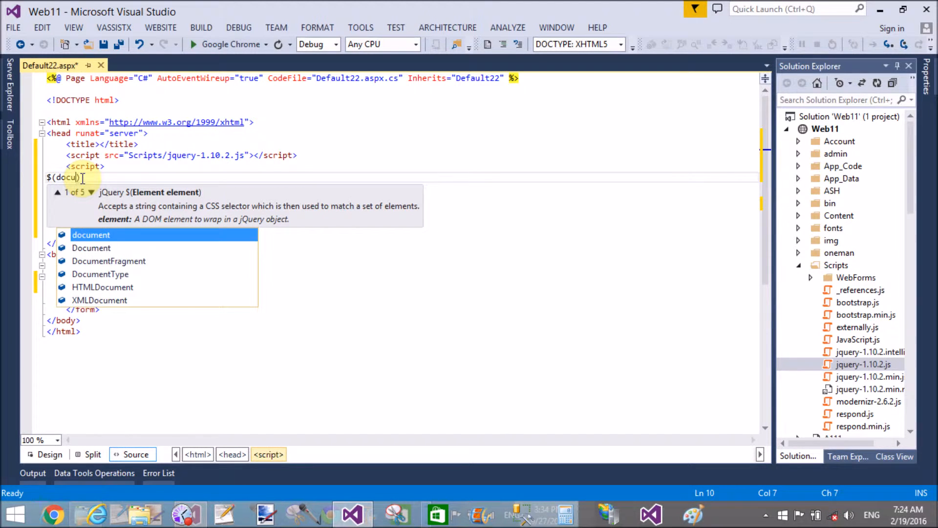
{"action": "type", "text": ")"}
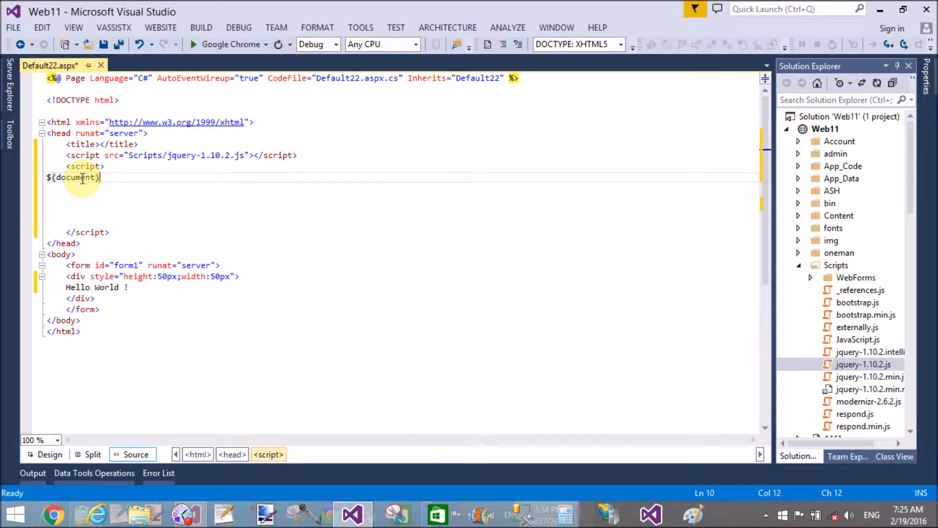
{"action": "type", "text": ".ready"}
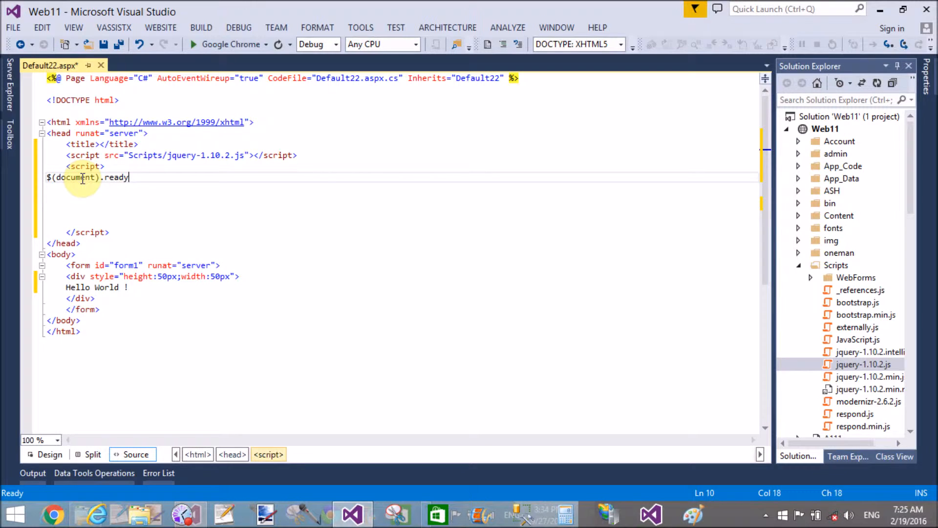
{"action": "type", "text": "(function"}
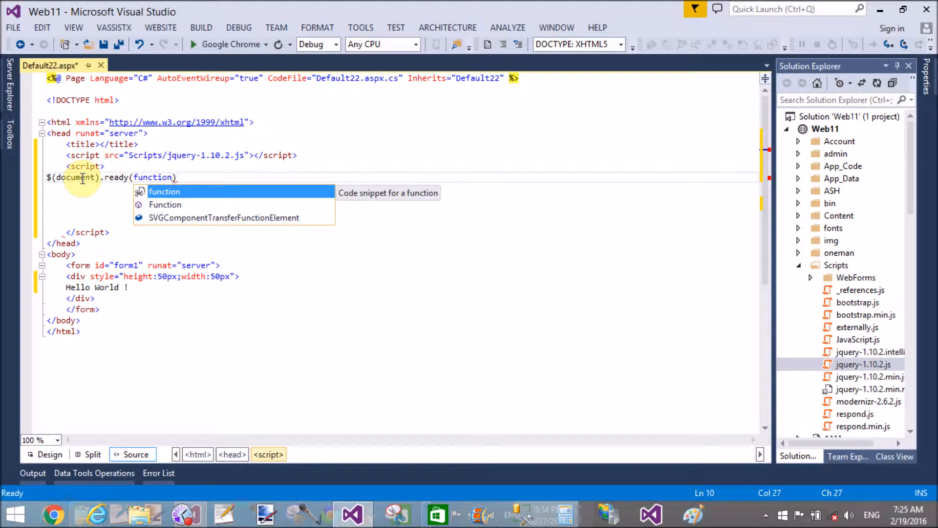
{"action": "type", "text": "("}
{"action": "type", "text": "{"}
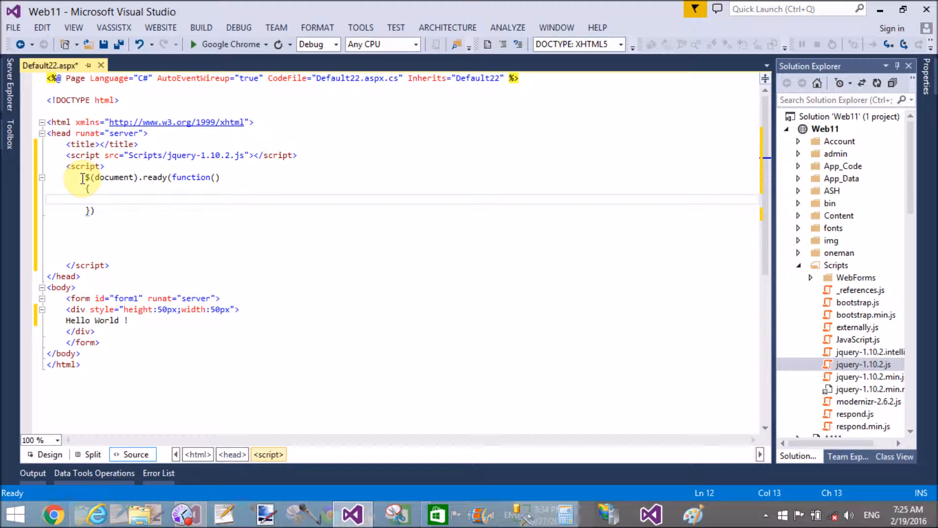
{"action": "left_click", "coordinate": [105, 199]}
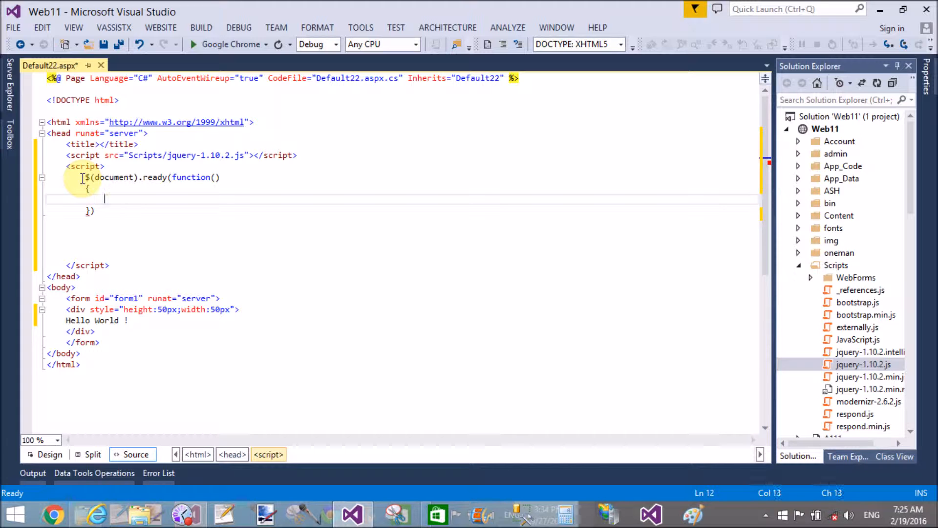
{"action": "type", "text": "$"}
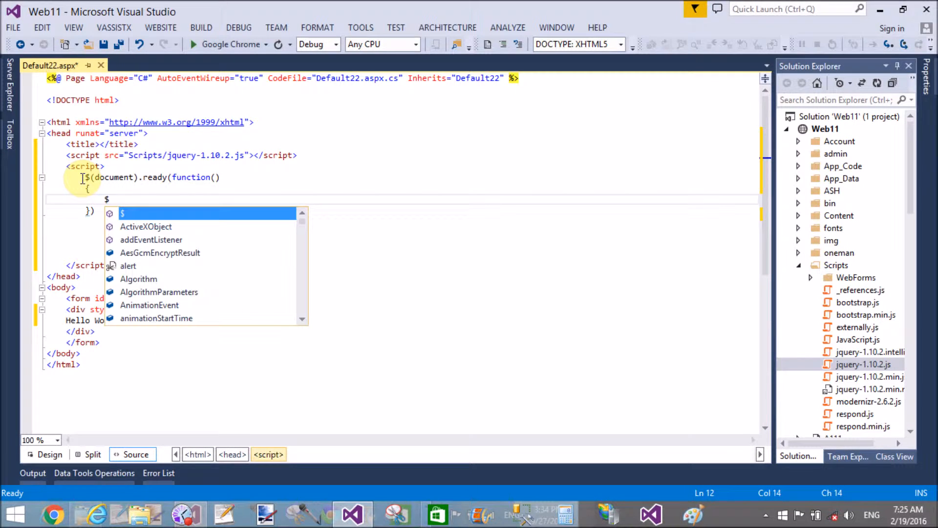
{"action": "type", "text": "(this"}
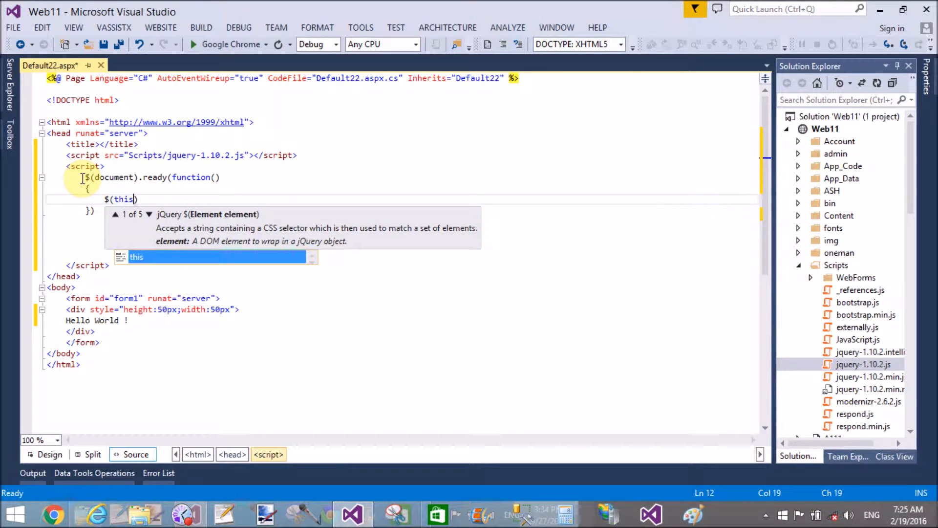
{"action": "type", "text": ".a"}
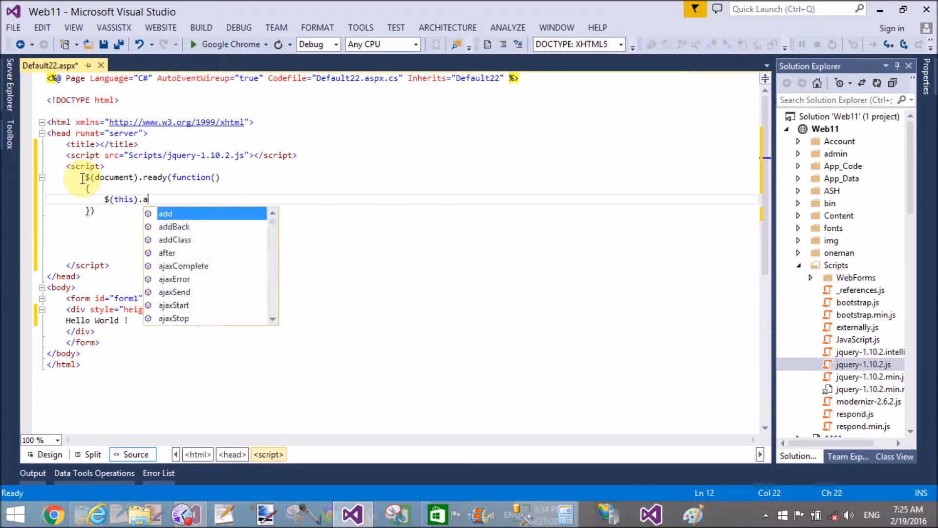
{"action": "type", "text": "nimate"}
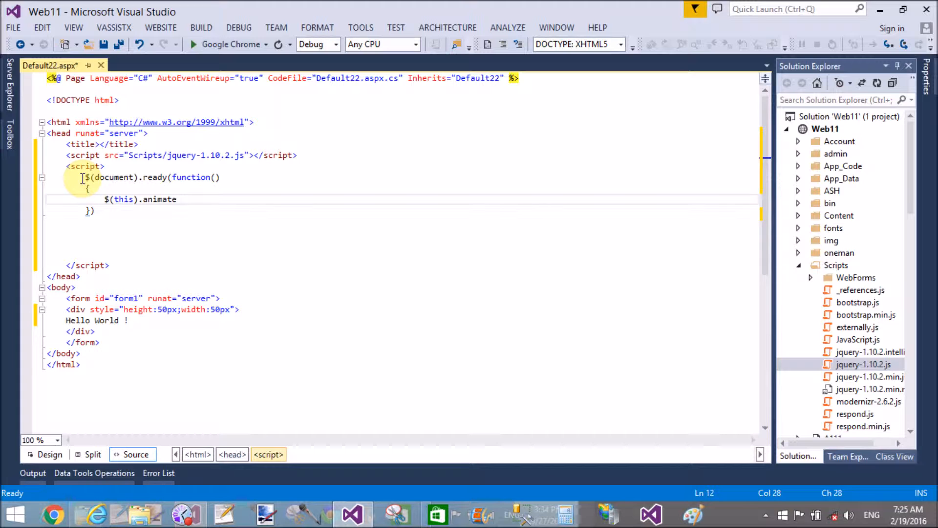
{"action": "key", "text": "BackSpace"}
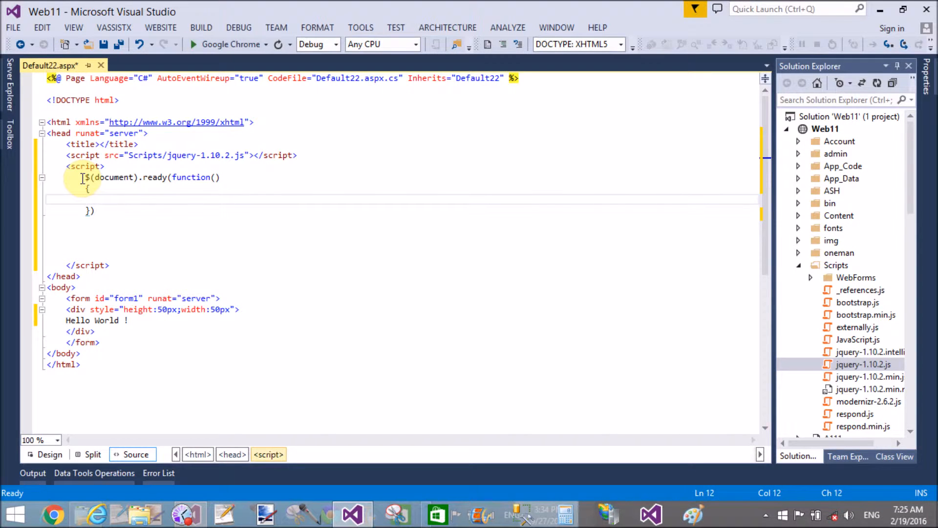
Step: Start a $('div').mouseenter handler with an inserted function body
{"action": "type", "text": "$('')"}
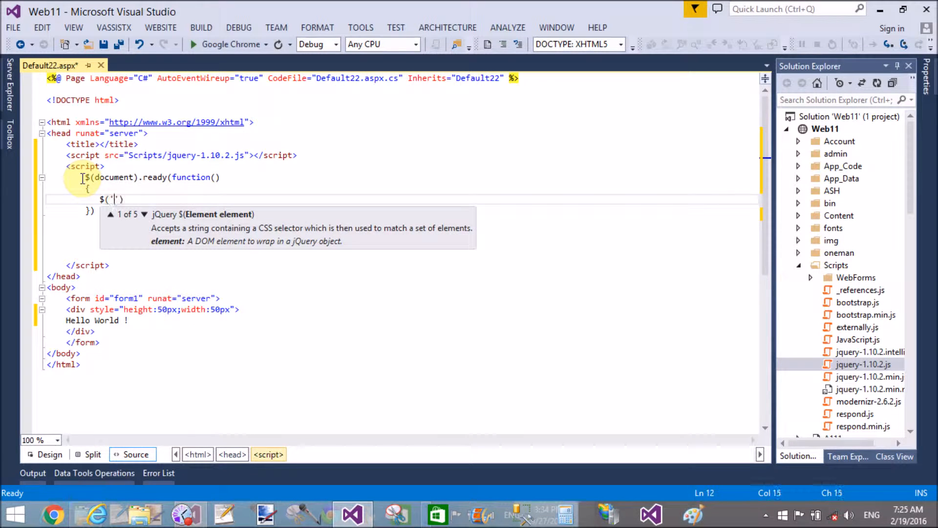
{"action": "type", "text": "div"}
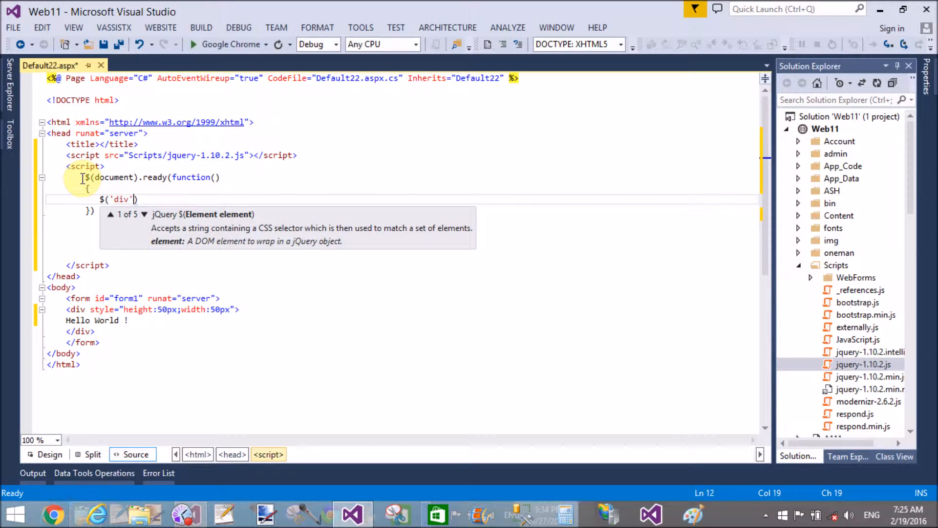
{"action": "type", "text": ".m"}
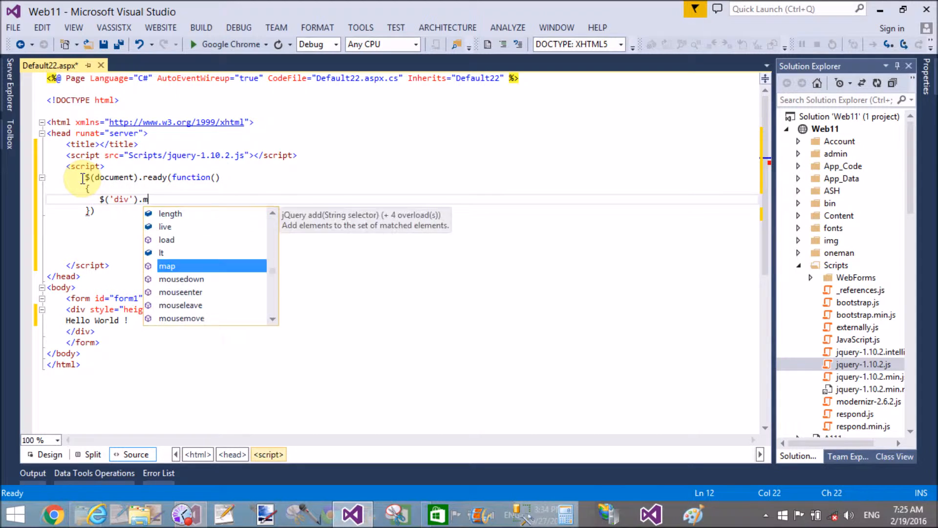
{"action": "type", "text": "ouseenter("}
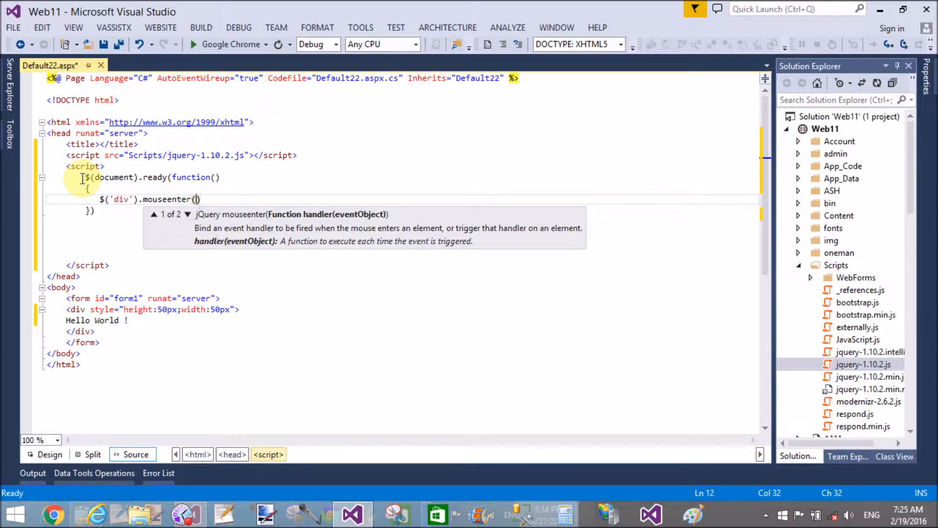
{"action": "type", "text": "func"}
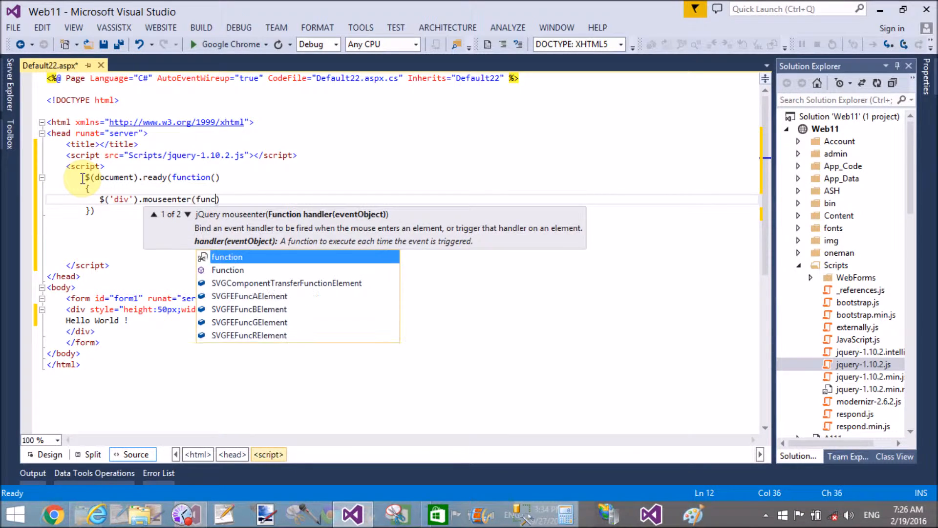
{"action": "key", "text": "Tab"}
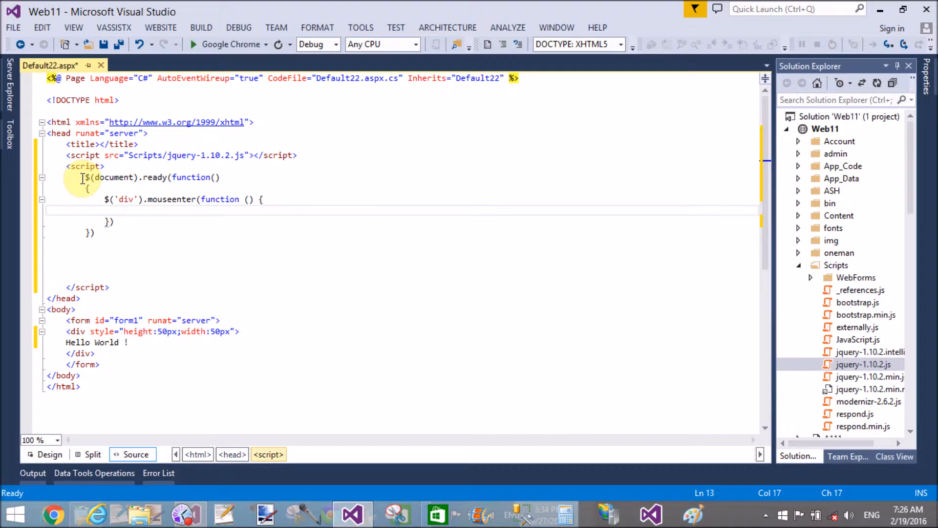
Step: Begin a $(this).css( call inside the mouseenter function
{"action": "type", "text": "(this)"}
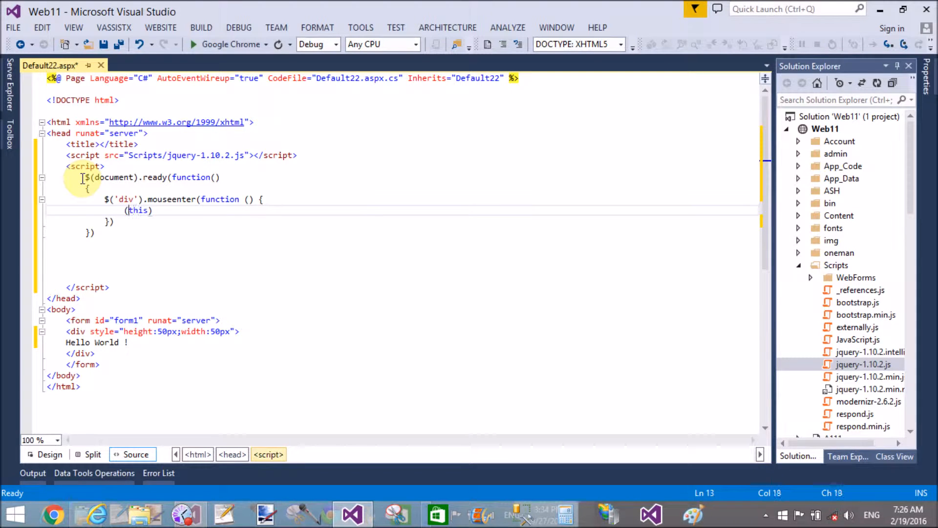
{"action": "type", "text": "$"}
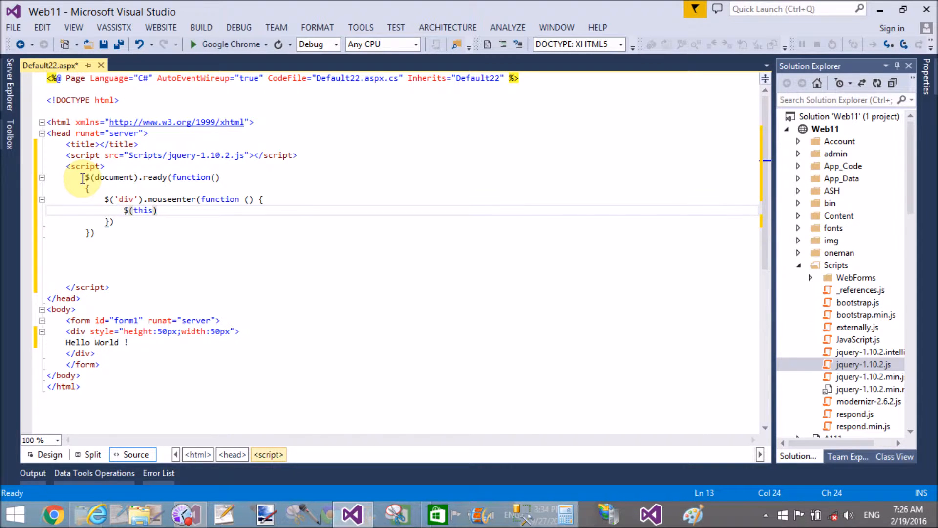
{"action": "type", "text": "."}
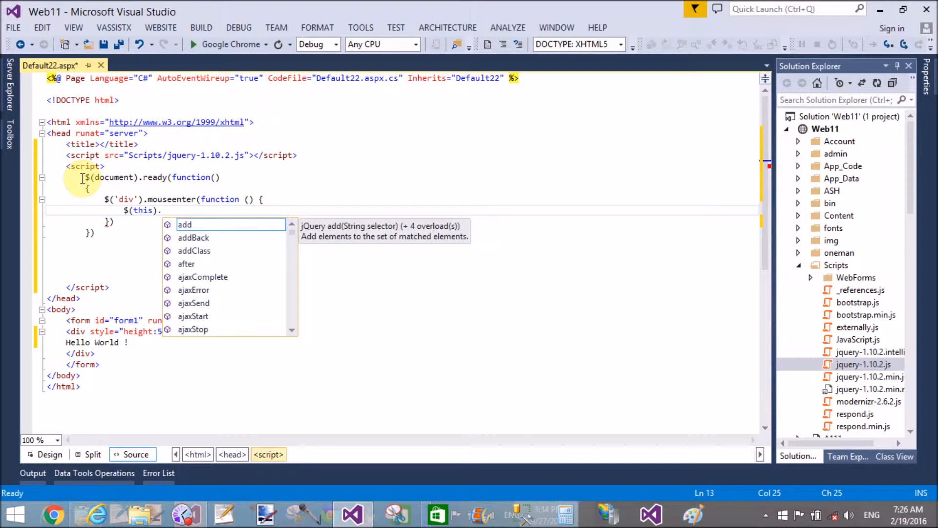
{"action": "type", "text": "c"}
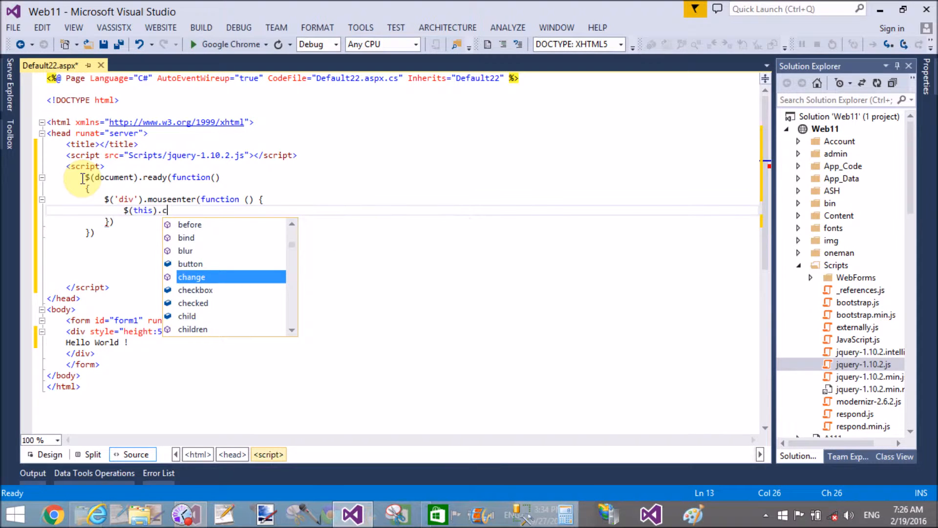
{"action": "type", "text": "ss("}
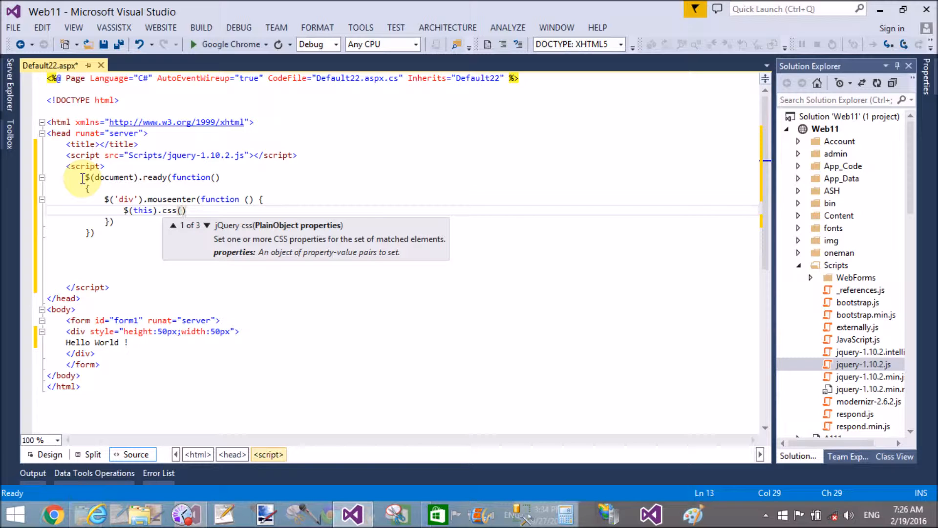
{"action": "left_click", "coordinate": [207, 225]}
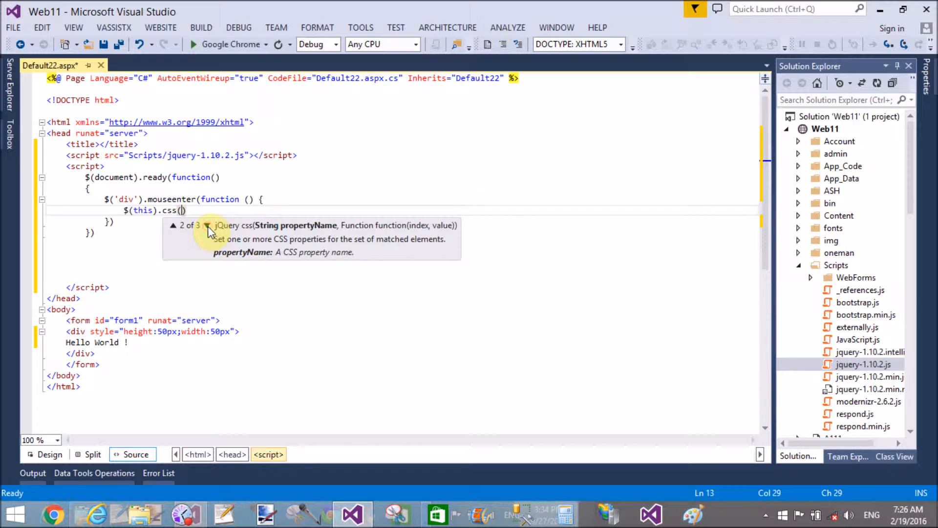
{"action": "mouse_move", "coordinate": [209, 197]}
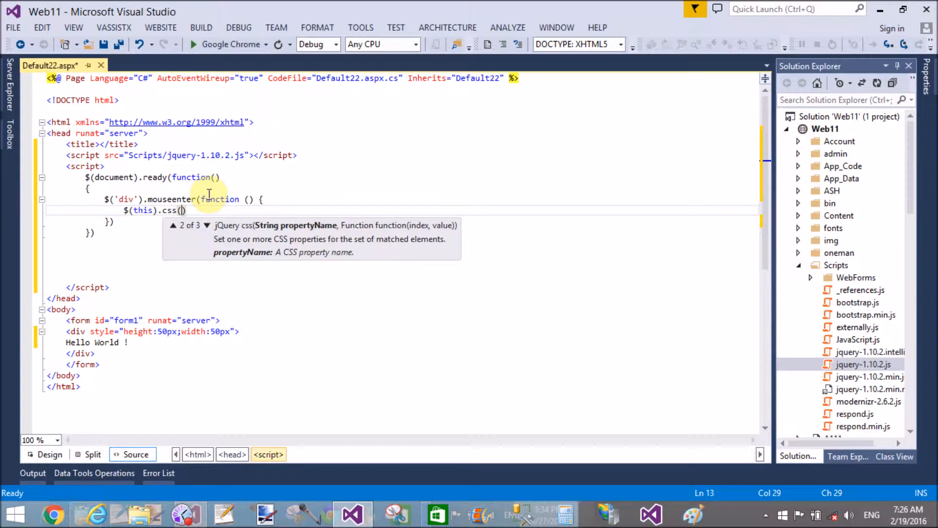
Step: Pass 'background-color' and 'green' to the css call
{"action": "type", "text": "'"}
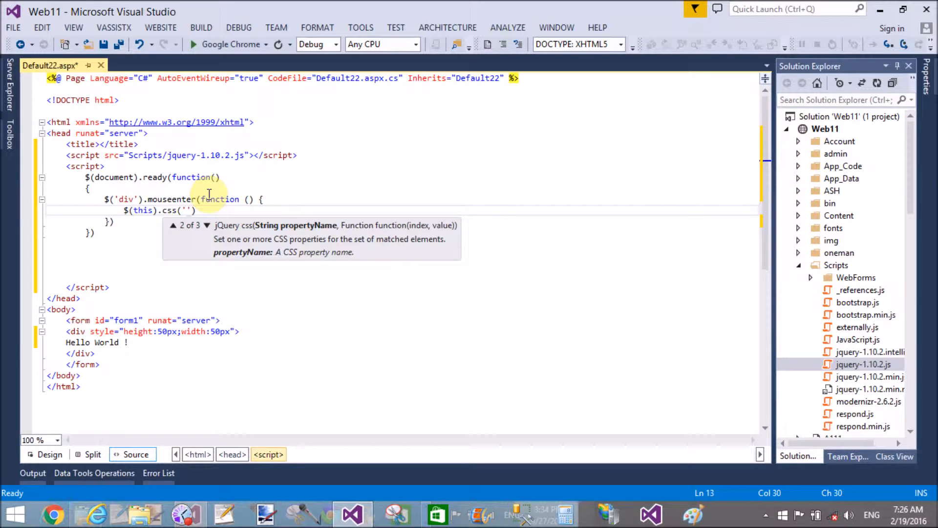
{"action": "type", "text": "backgr"}
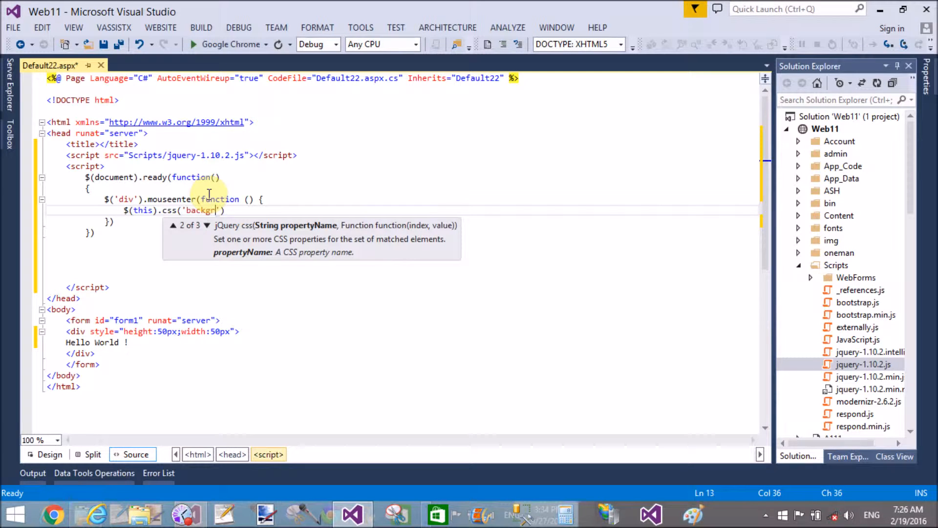
{"action": "type", "text": "ound"}
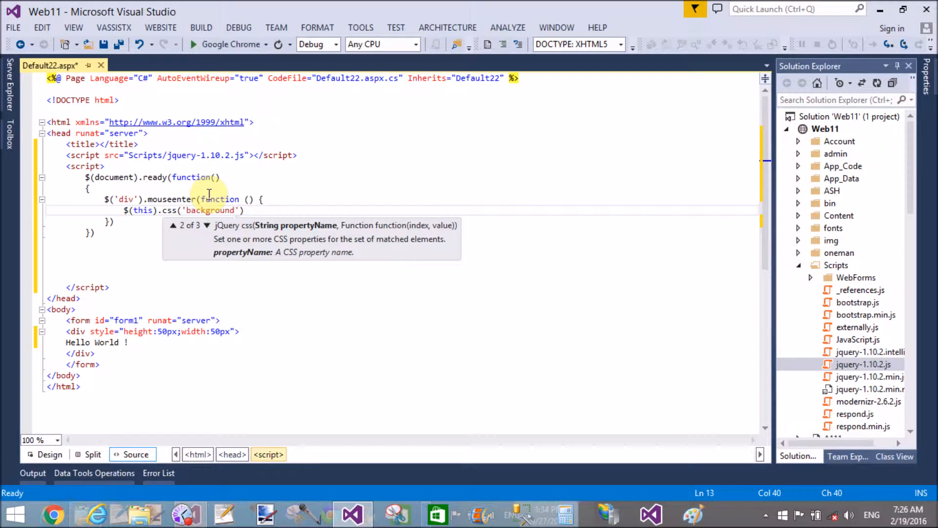
{"action": "type", "text": "-color"}
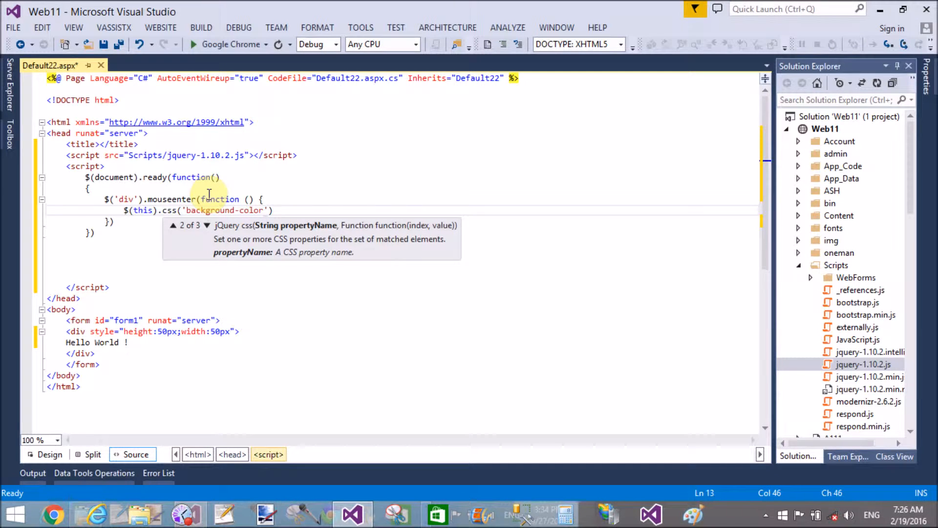
{"action": "type", "text": ","}
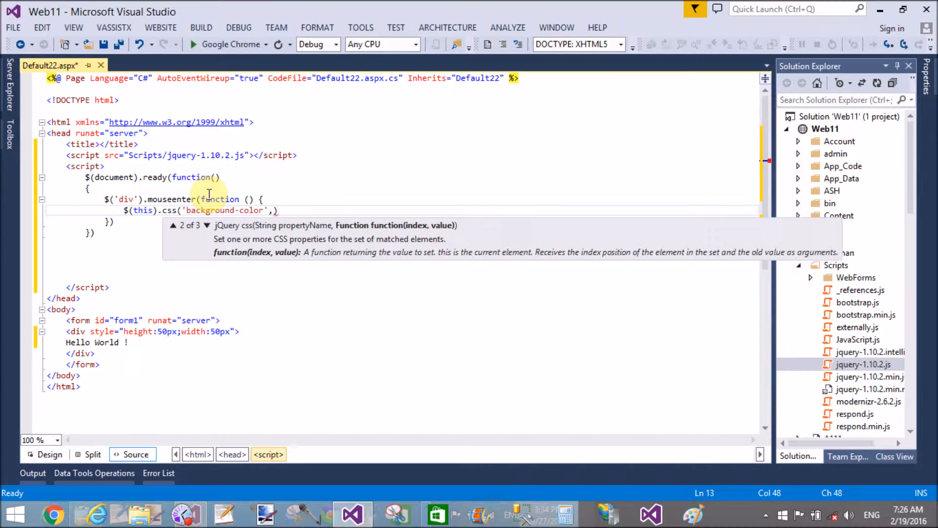
{"action": "type", "text": "green"}
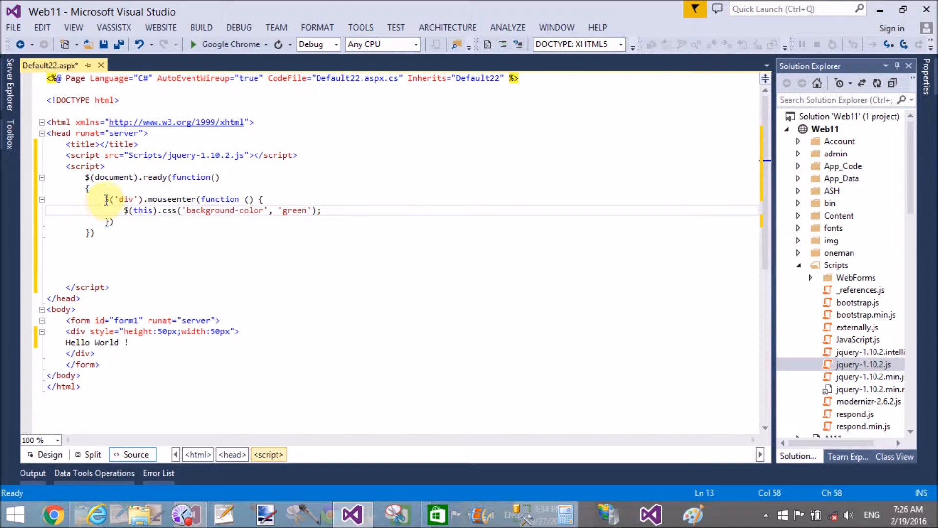
{"action": "left_click", "coordinate": [107, 199]}
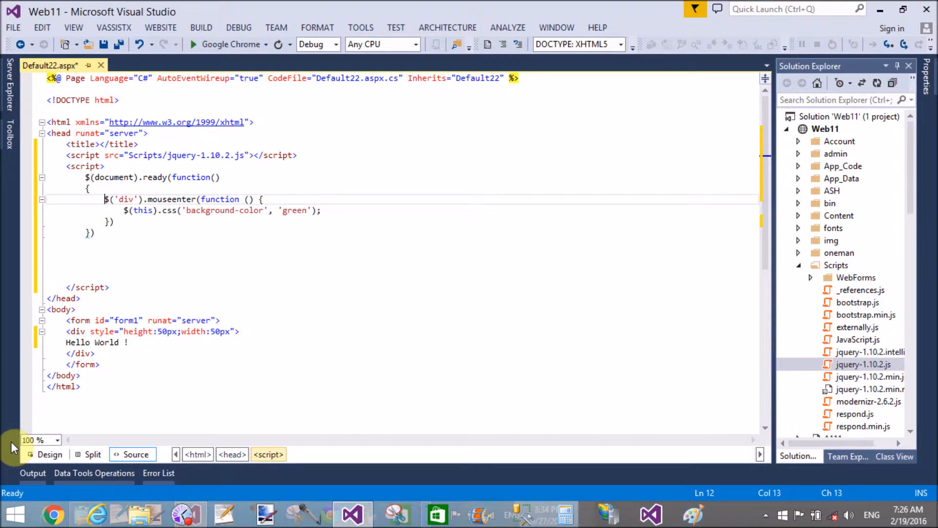
Step: End the mouseenter handler with a semicolon, add the red mouseleave handler, and save
{"action": "left_click_drag", "start_coordinate": [106, 199], "coordinate": [113, 221]}
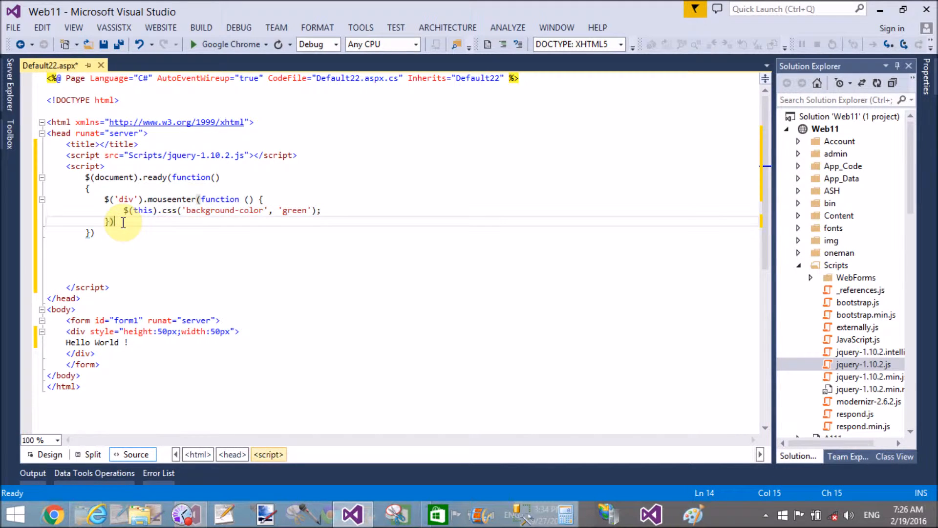
{"action": "type", "text": ";"}
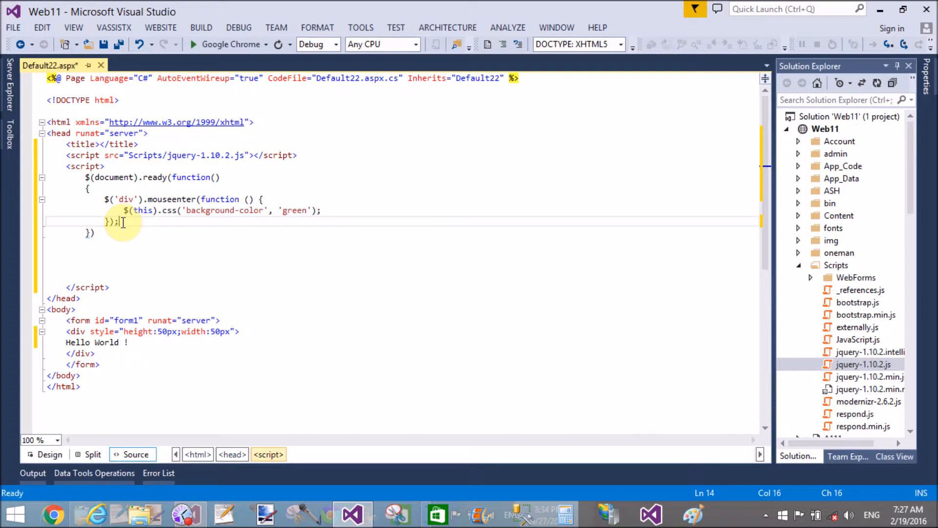
{"action": "key", "text": "enter"}
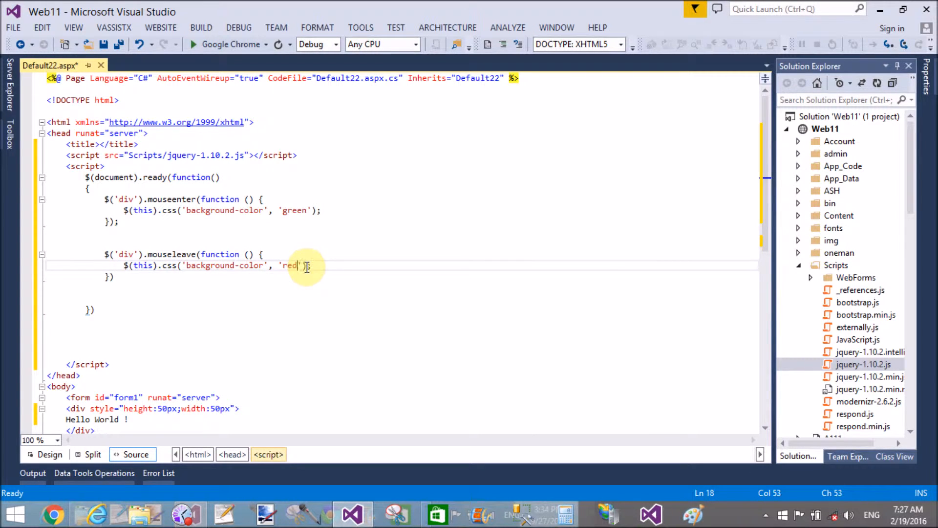
{"action": "left_click", "coordinate": [104, 44]}
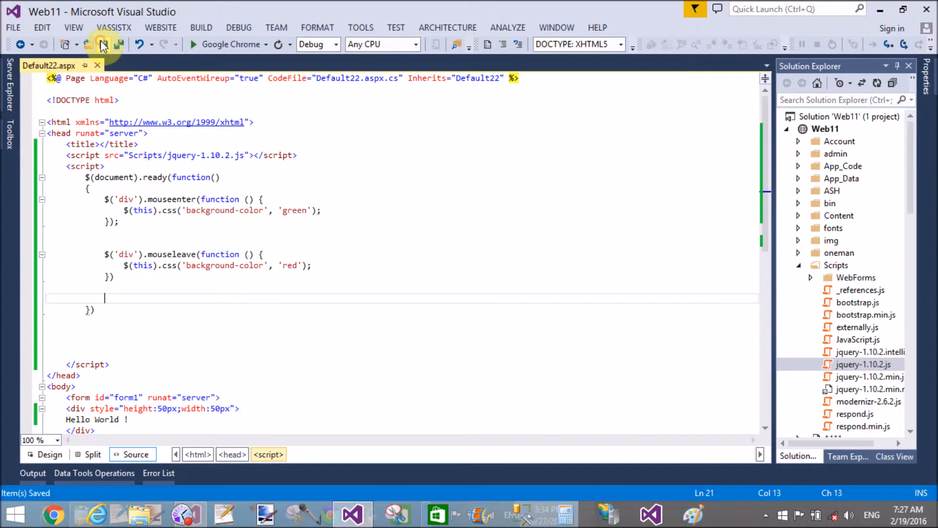
Step: View Default22 in Chrome, test the green hover effect, then return to the source
{"action": "right_click", "coordinate": [200, 345]}
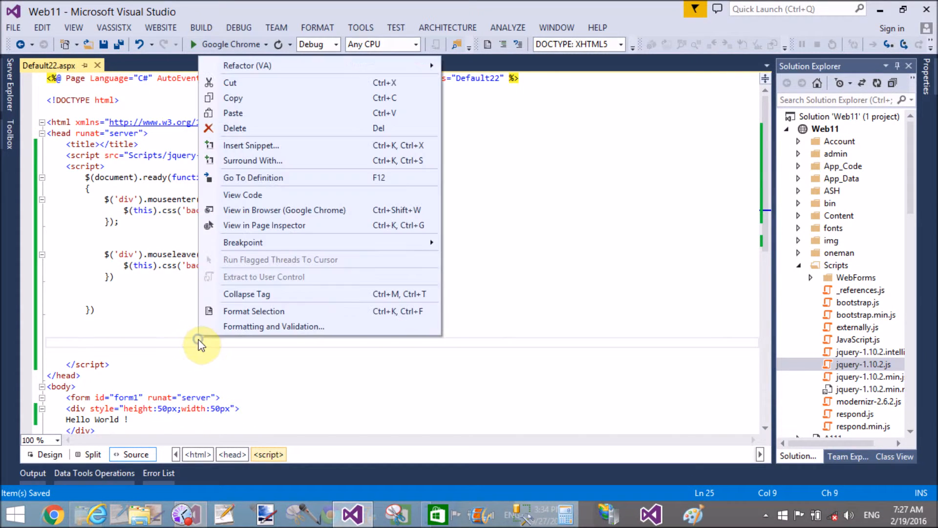
{"action": "mouse_move", "coordinate": [283, 210]}
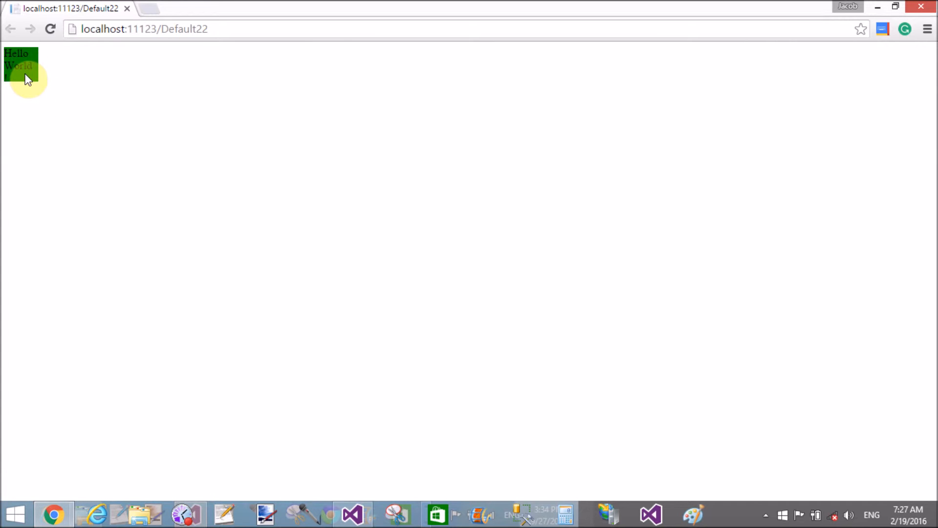
{"action": "left_click", "coordinate": [19, 65]}
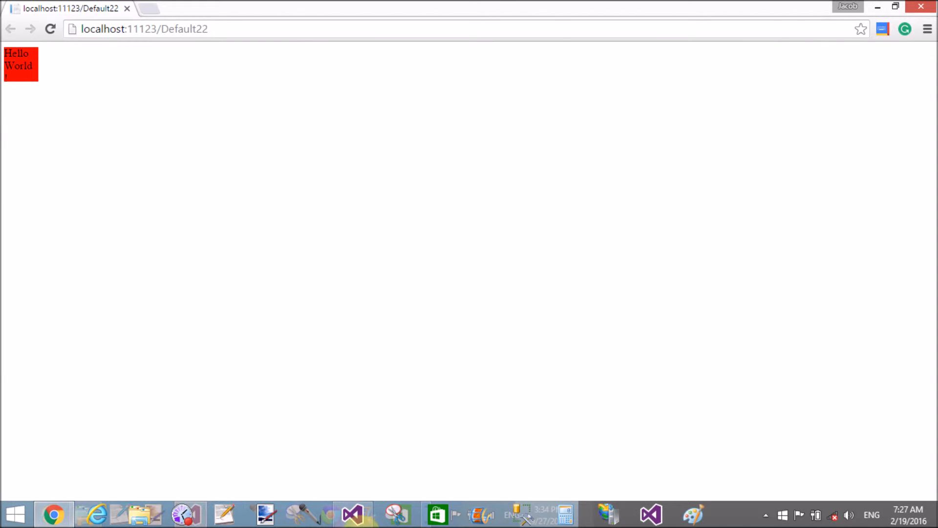
{"action": "left_click", "coordinate": [352, 514]}
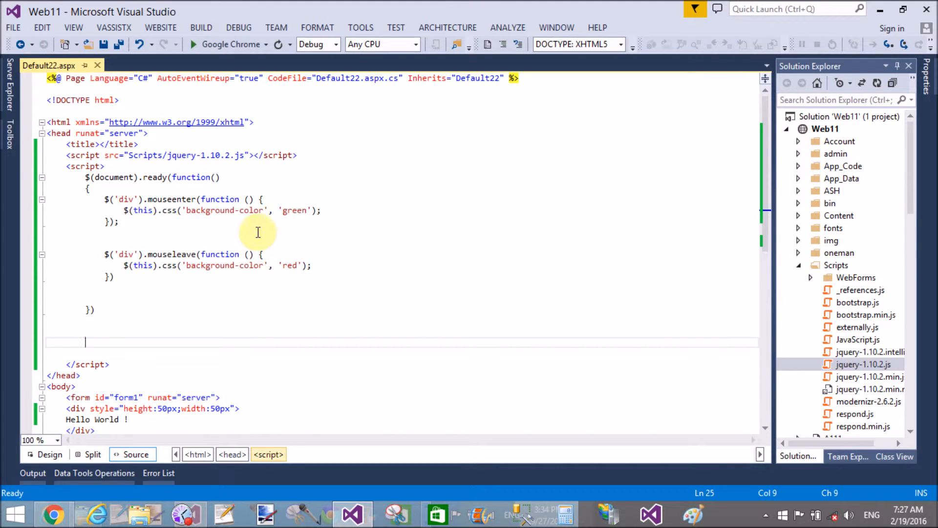
{"action": "mouse_move", "coordinate": [322, 264]}
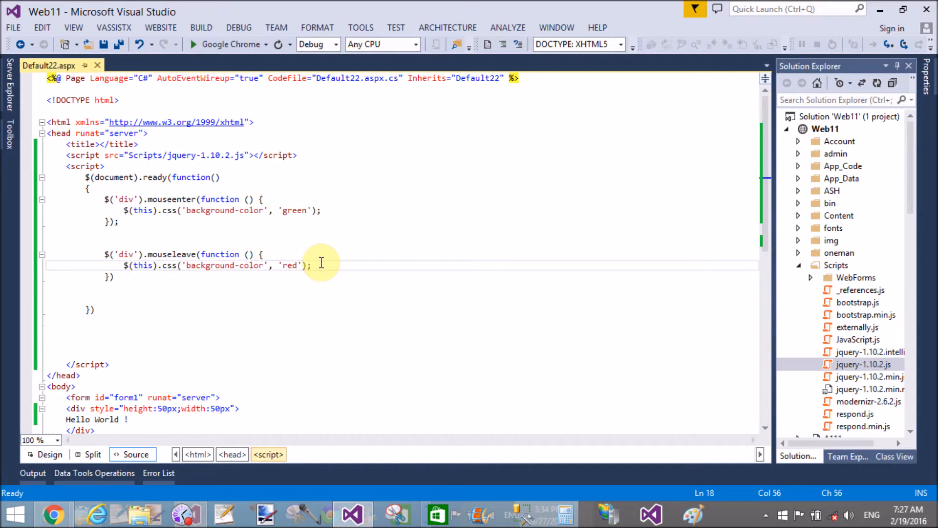
Step: Add a $(this).html("") call to the mouseleave handler
{"action": "type", "text": "$"}
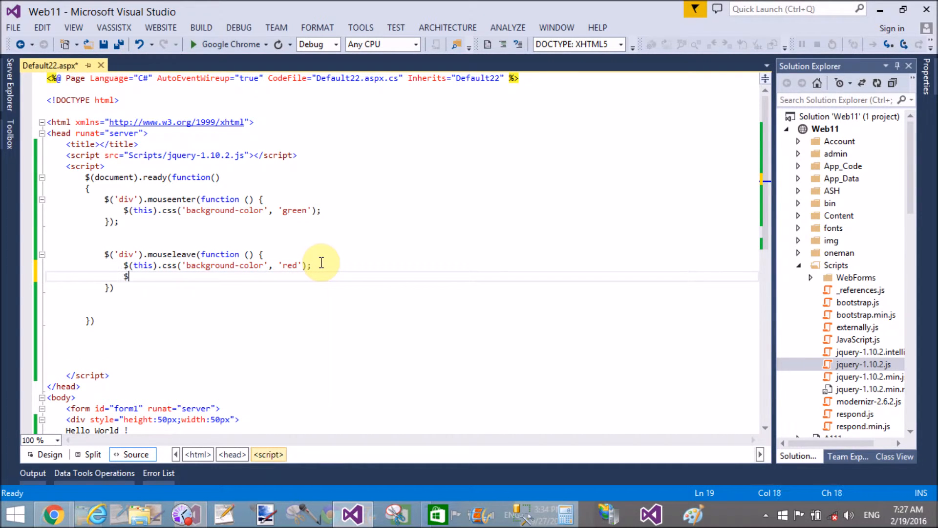
{"action": "type", "text": "(th)"}
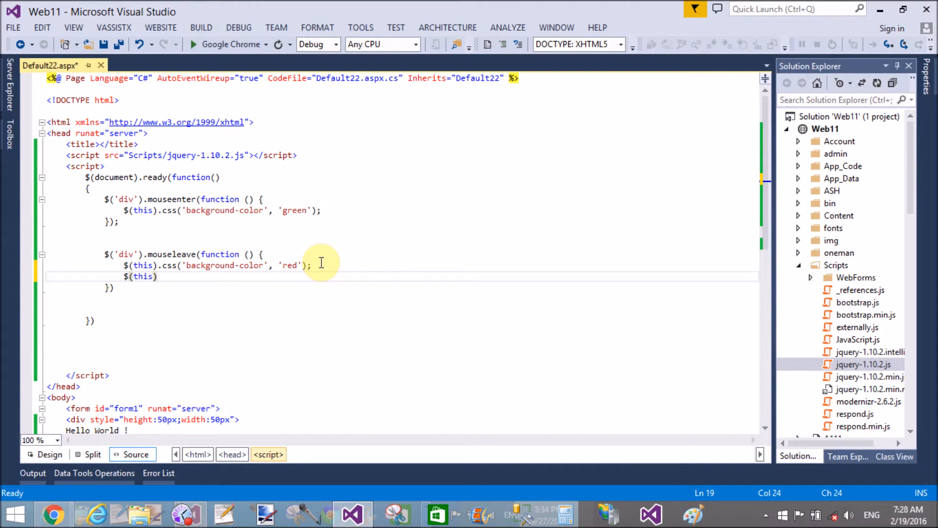
{"action": "type", "text": ".html"}
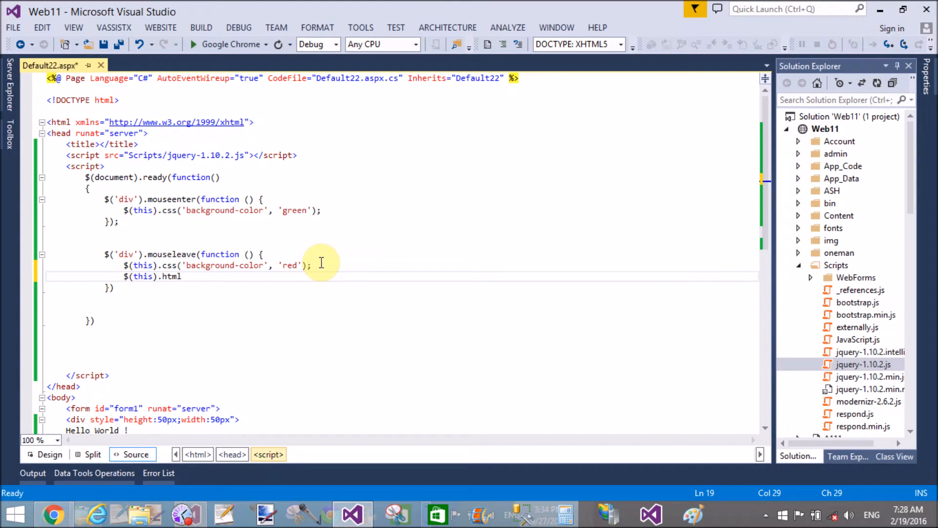
{"action": "type", "text": "(\"\")"}
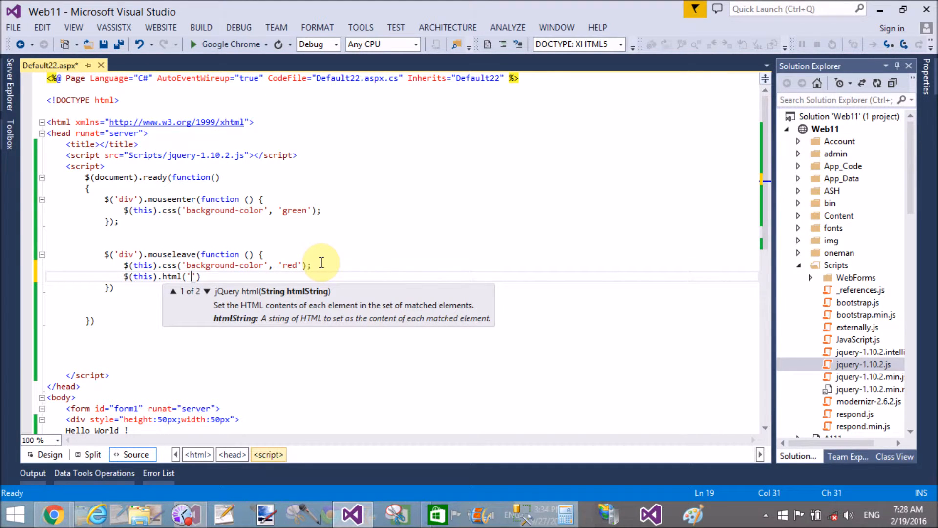
Step: Fill the html call with the text 'MY Blog dotprogramming.blogspot.com'
{"action": "type", "text": "My"}
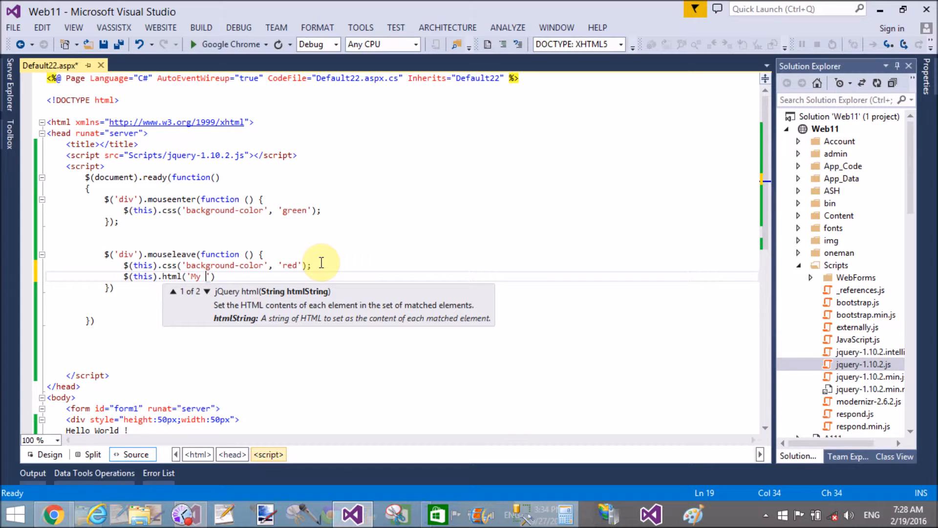
{"action": "type", "text": "World"}
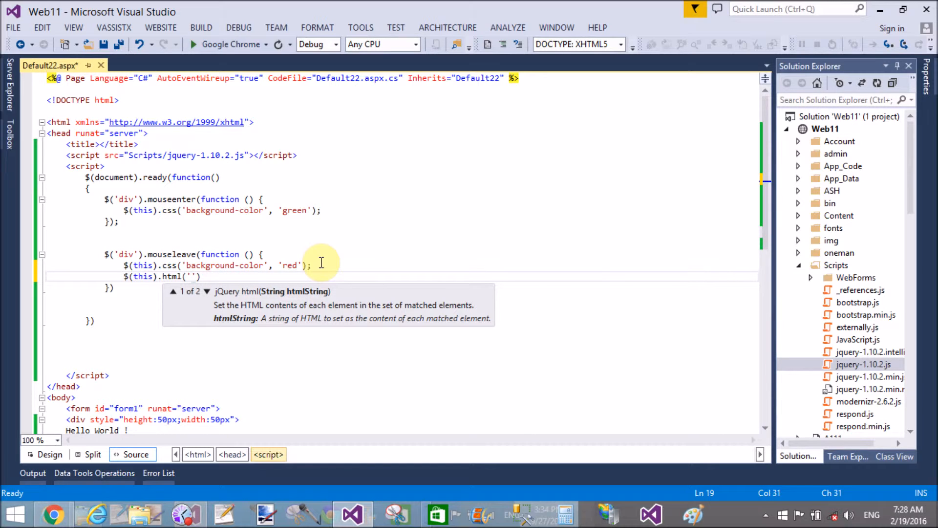
{"action": "type", "text": "MY Blog"}
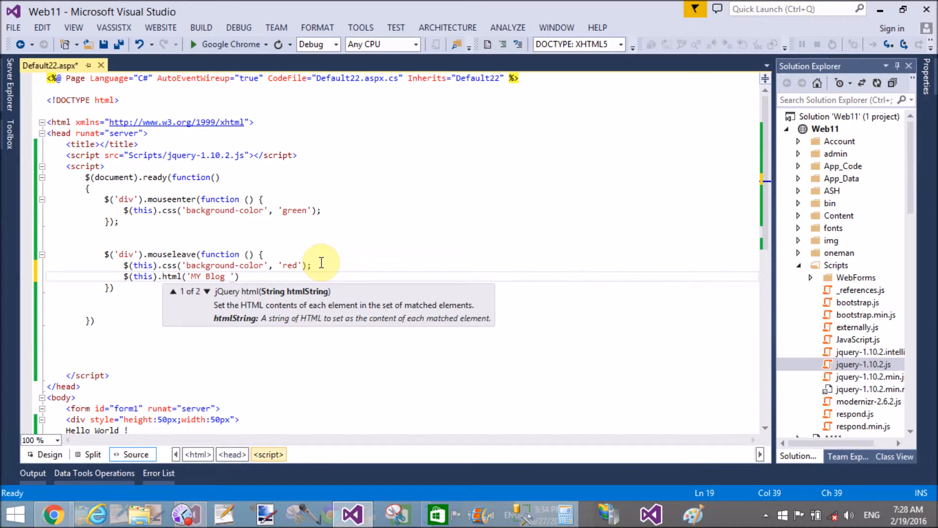
{"action": "type", "text": "ht"}
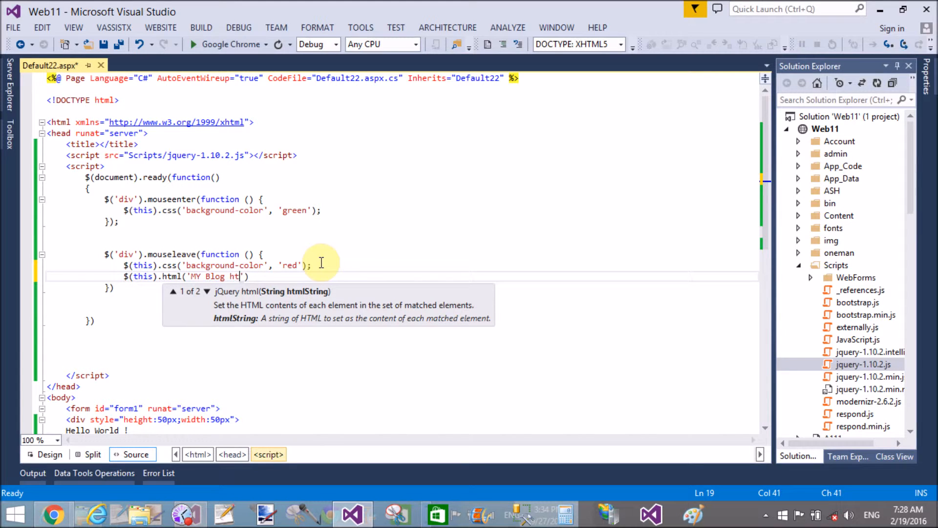
{"action": "type", "text": "tp://"}
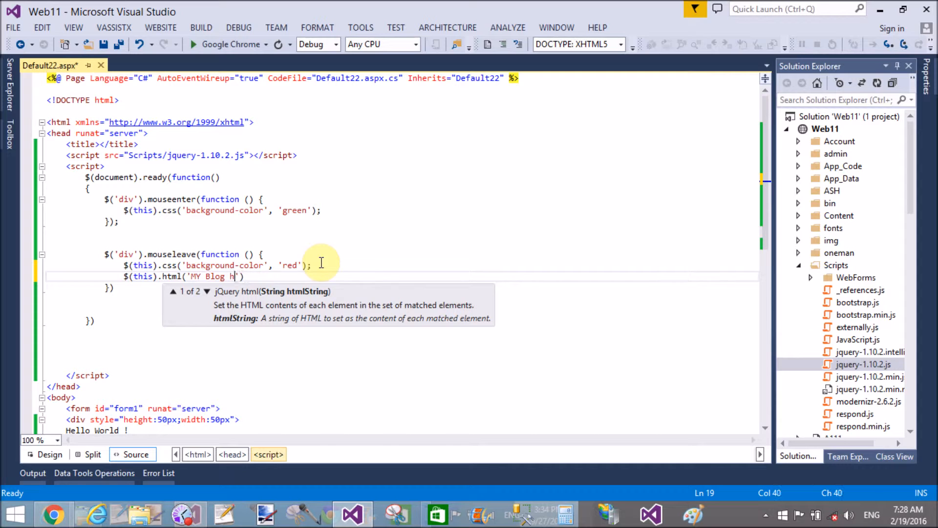
{"action": "type", "text": "ot"}
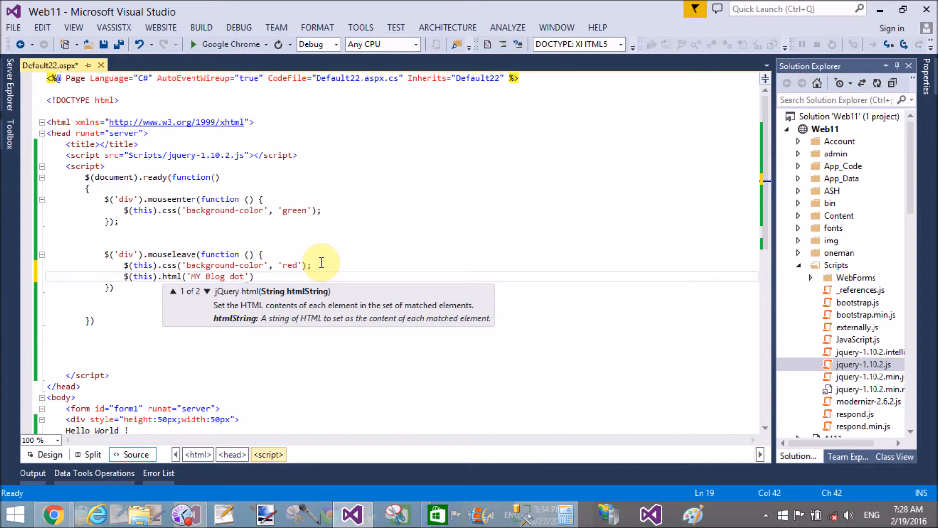
{"action": "type", "text": "programming"}
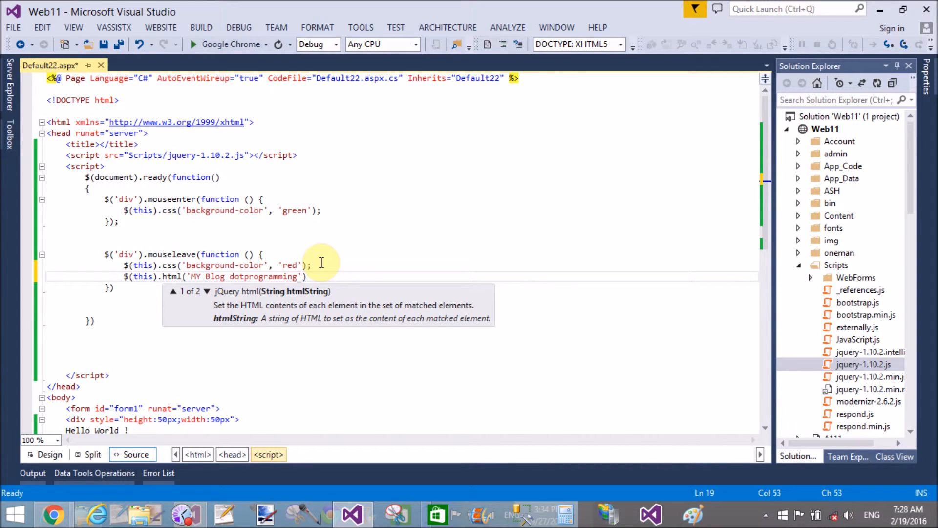
{"action": "type", "text": ".blog"}
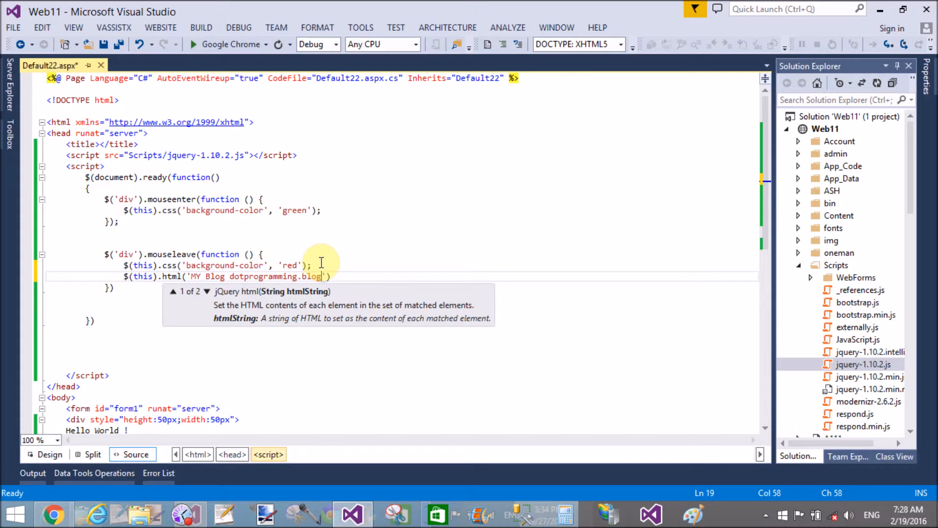
{"action": "type", "text": "spot.com"}
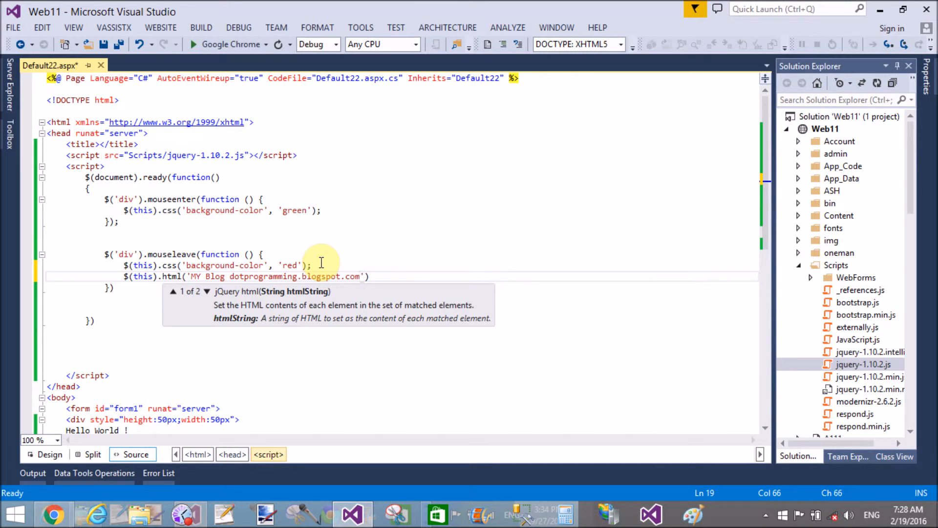
{"action": "mouse_move", "coordinate": [305, 211]}
{"action": "type", "text": ";"}
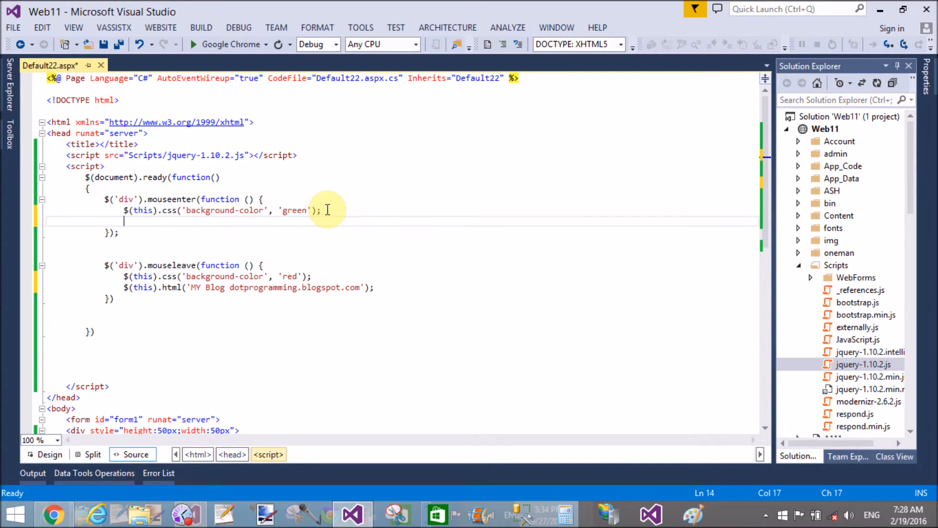
Step: Complete the $(this).html('MY Blog dotprogramming.blogspot.com') line with a semicolon
{"action": "type", "text": "$(this).html('MY Blog dotprogramming.blogspot.com')"}
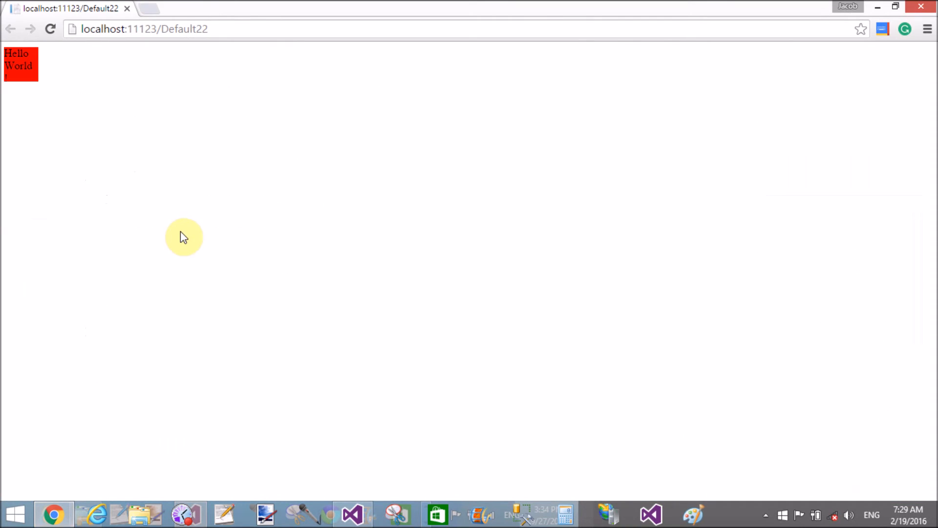
Step: Reload Default22 in Chrome so the updated mouseleave code loads
{"action": "left_click", "coordinate": [51, 29]}
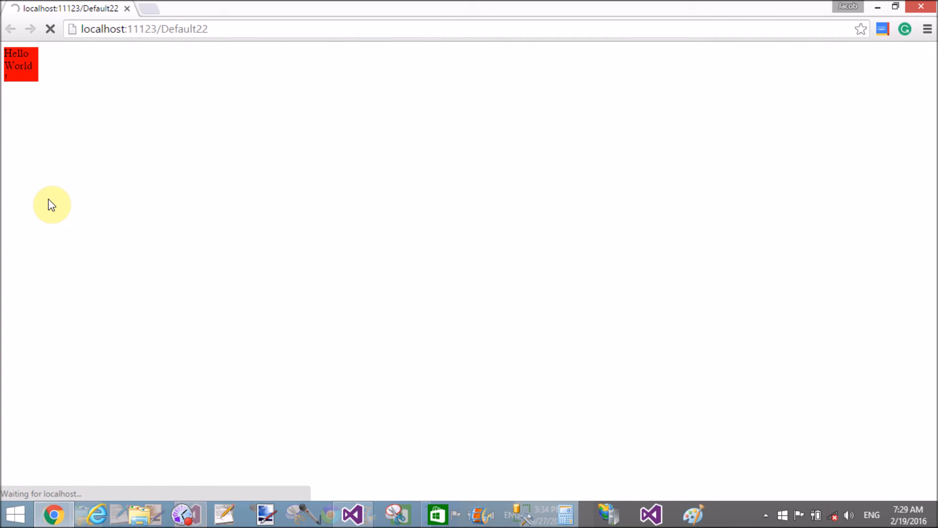